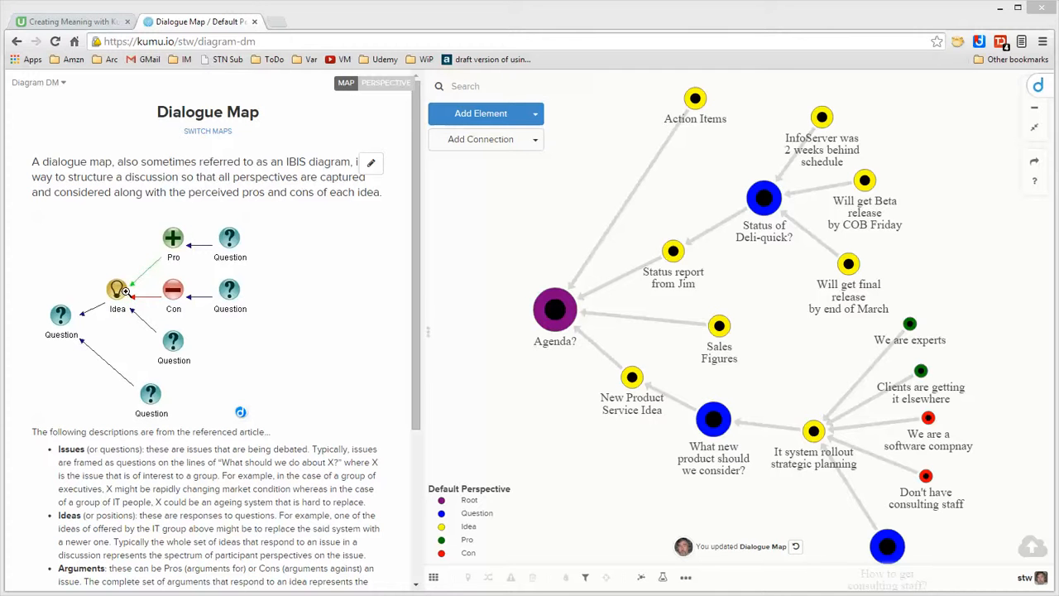
pyautogui.moveTo(173, 239)
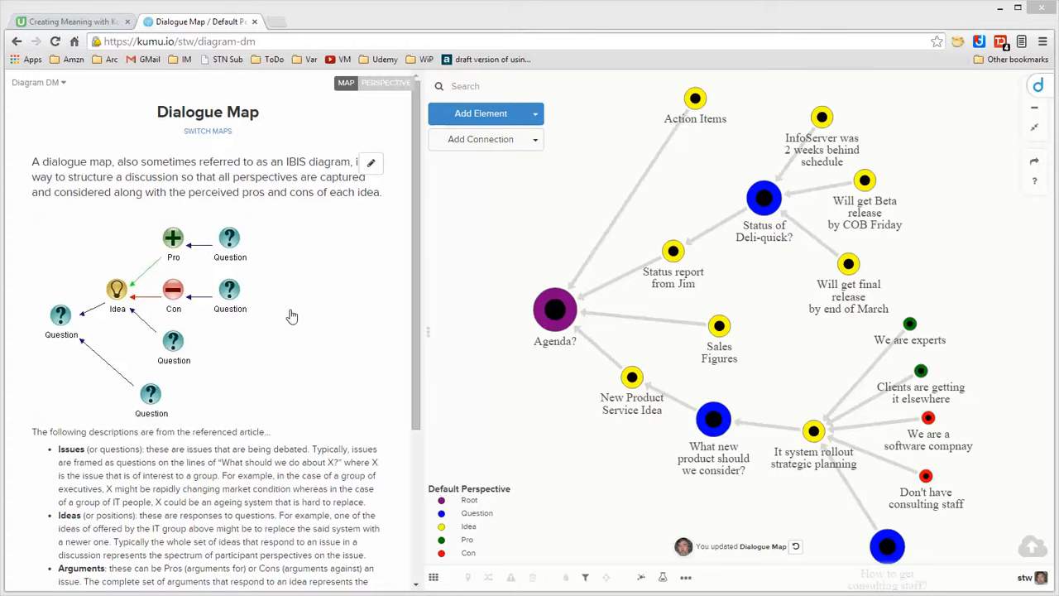
pyautogui.moveTo(313, 298)
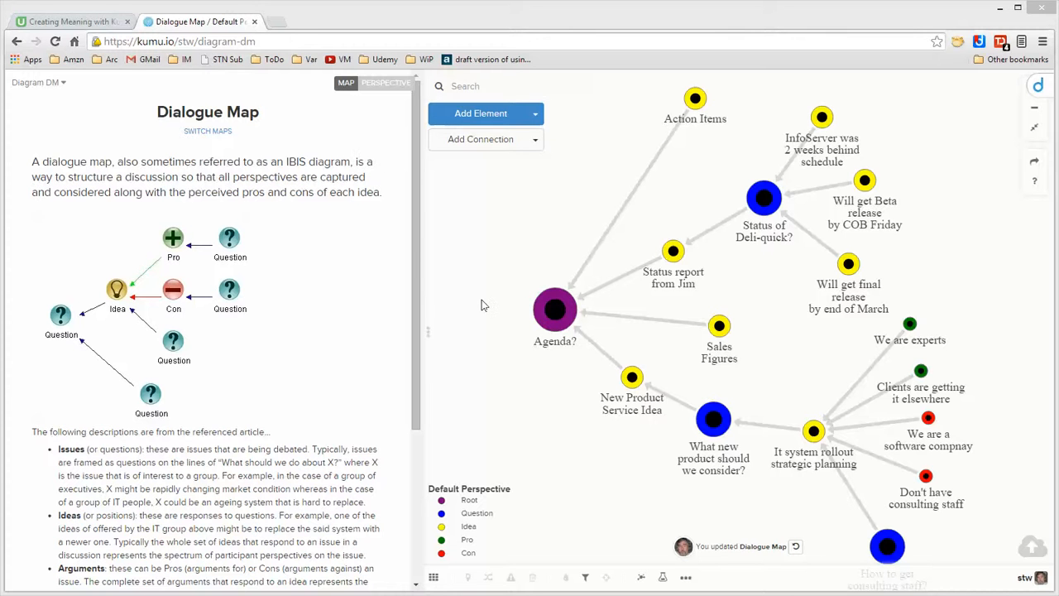
pyautogui.moveTo(494, 285)
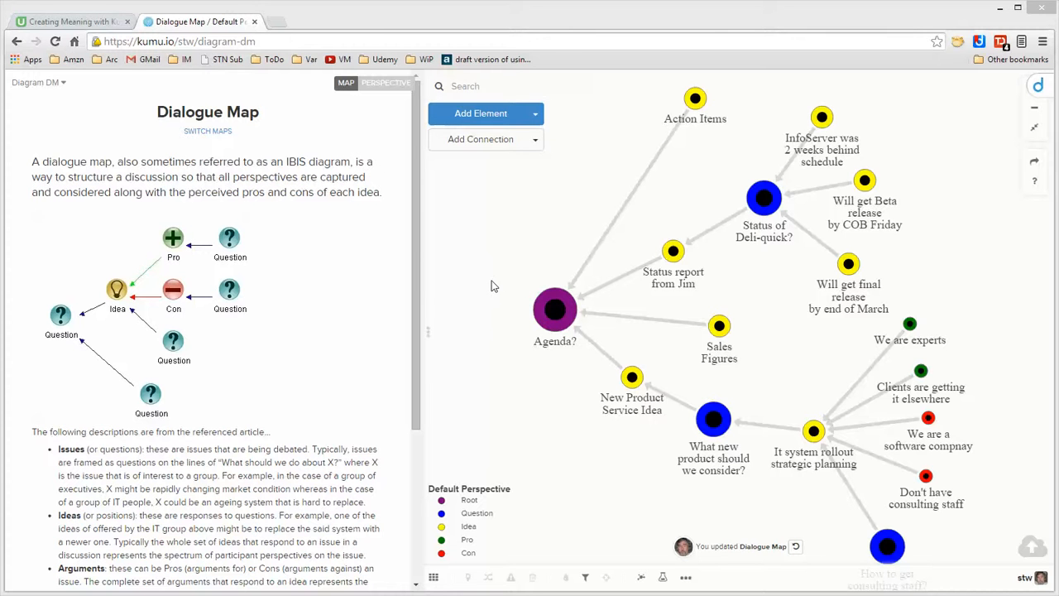
pyautogui.moveTo(496, 348)
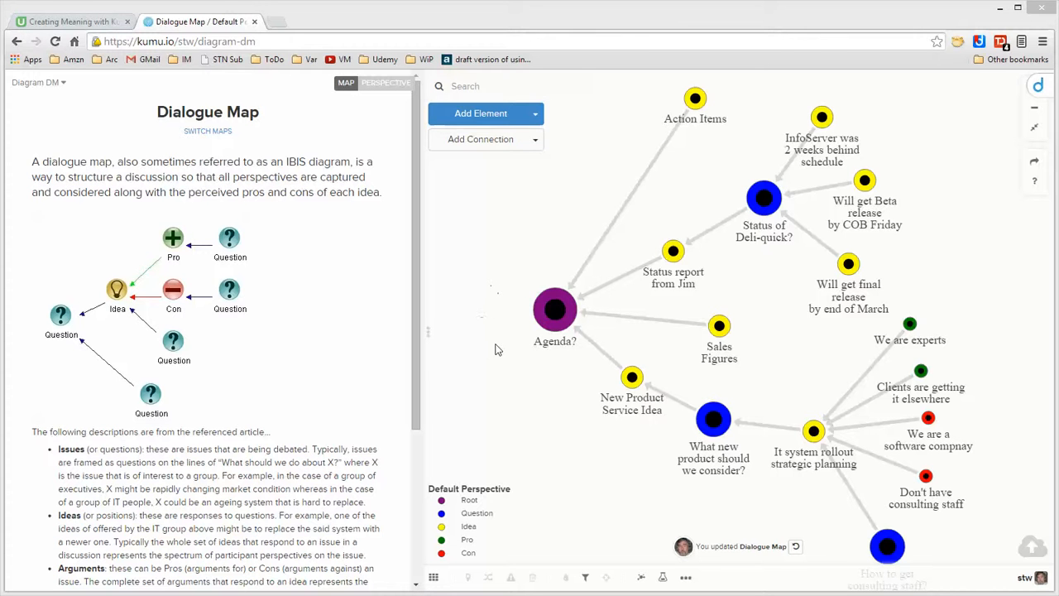
pyautogui.moveTo(538, 277)
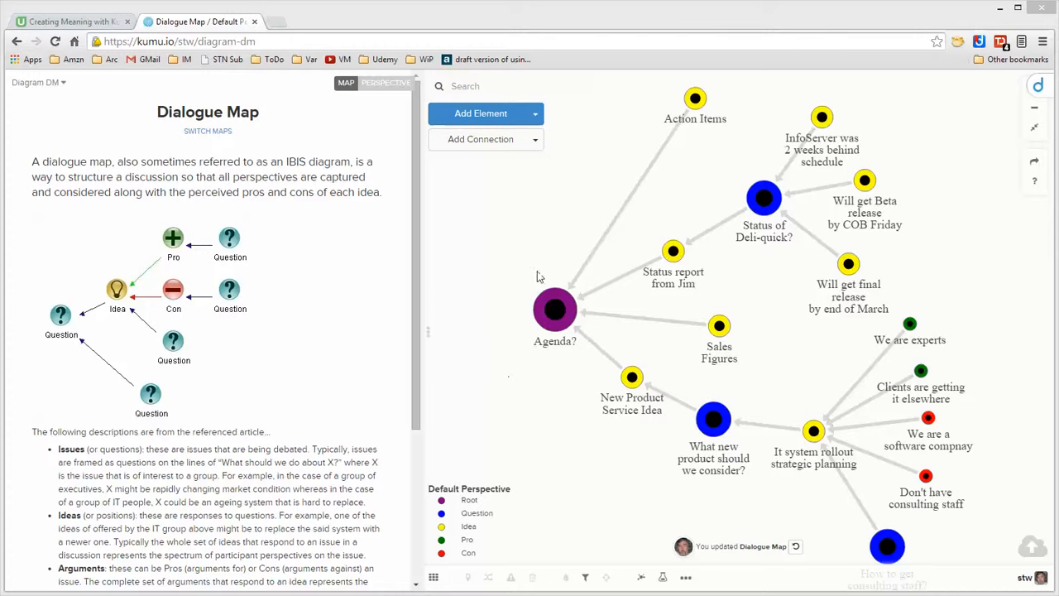
pyautogui.moveTo(528, 275)
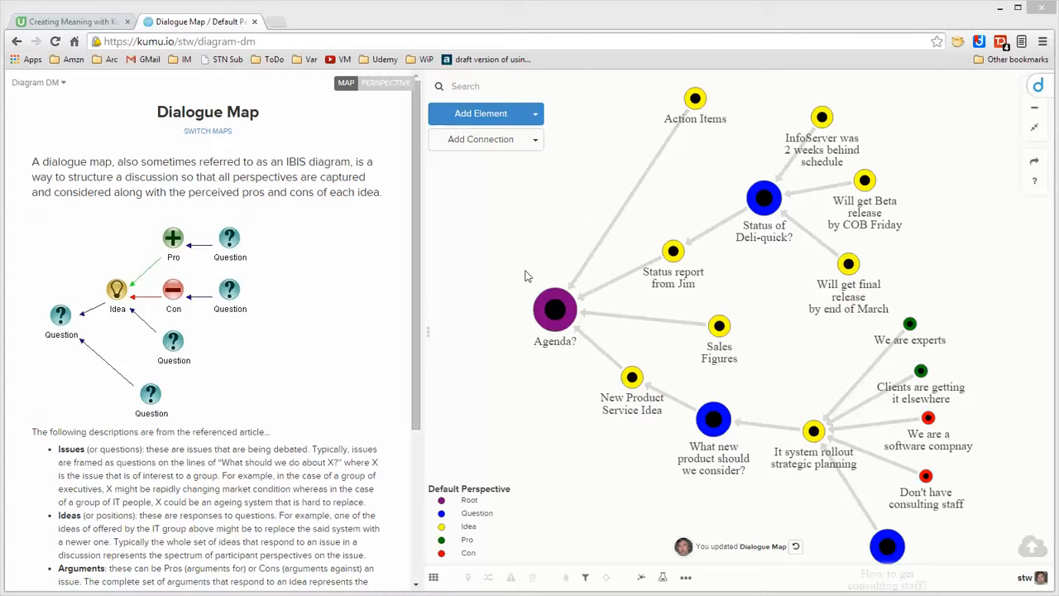
pyautogui.moveTo(620, 202)
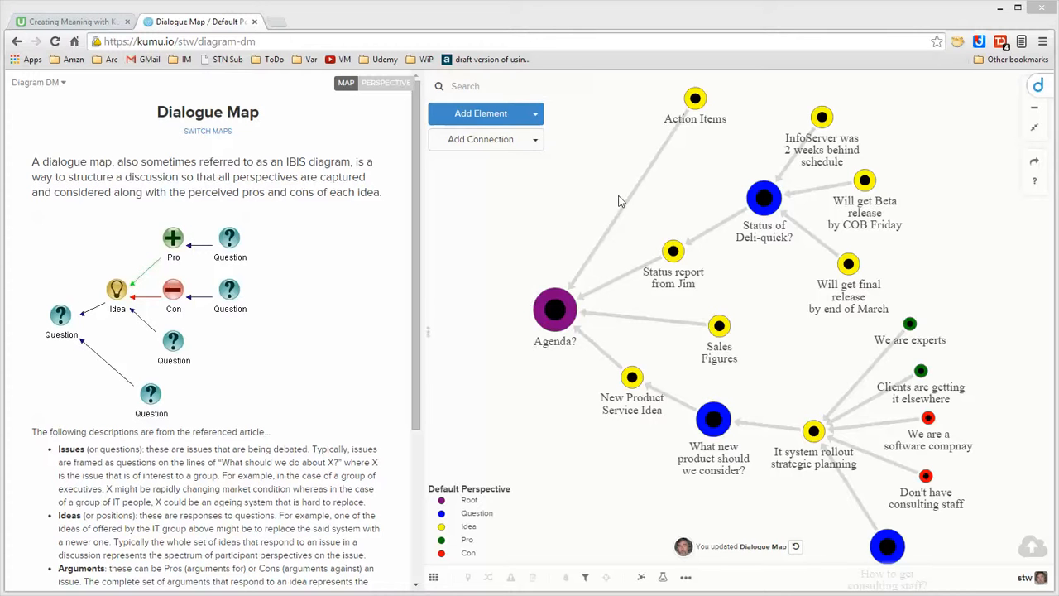
pyautogui.moveTo(619, 197)
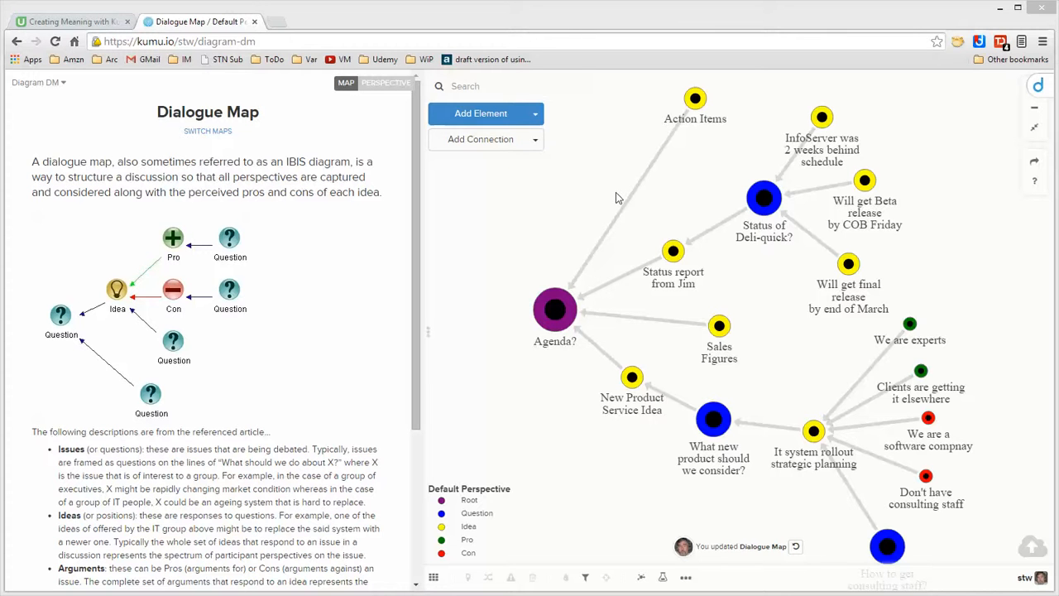
pyautogui.moveTo(510, 346)
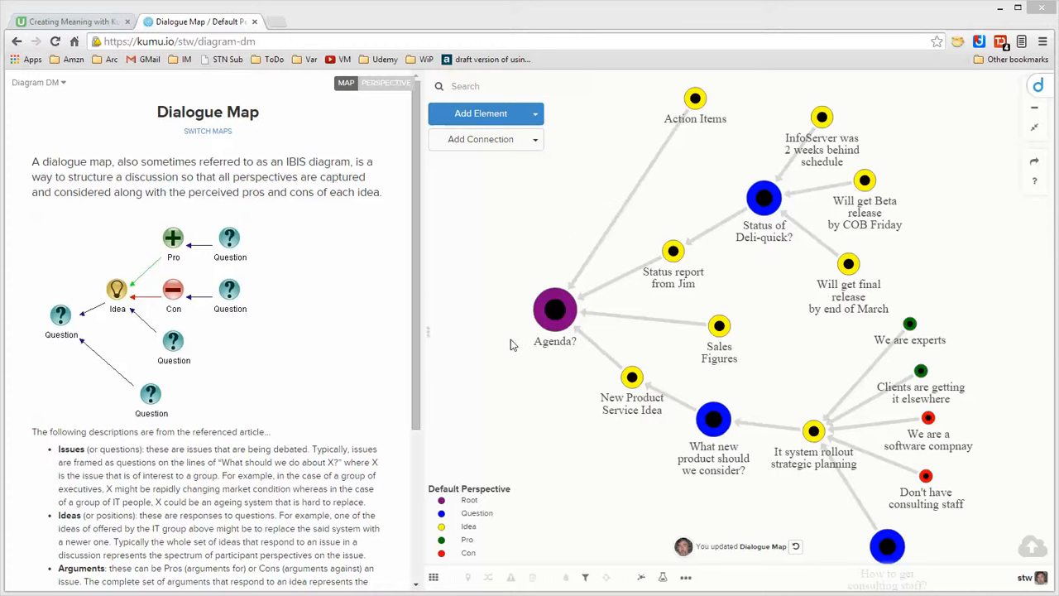
pyautogui.moveTo(516, 371)
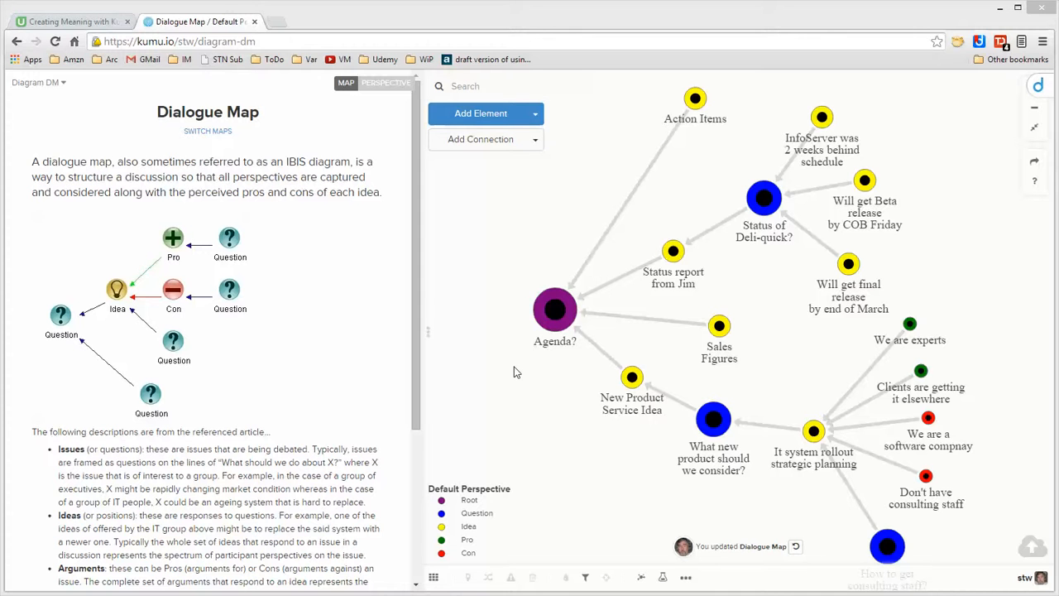
pyautogui.moveTo(514, 212)
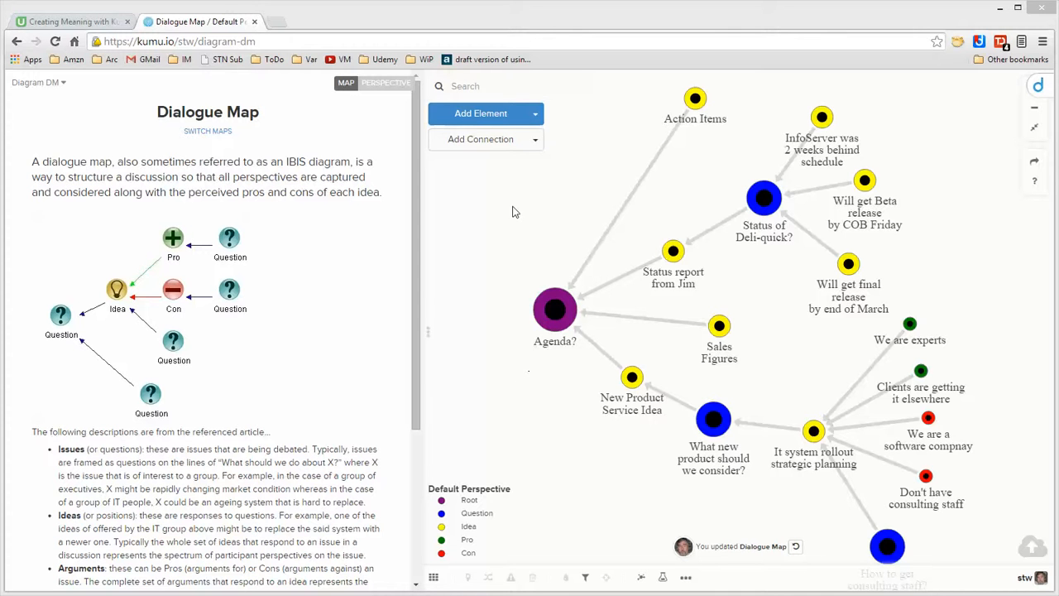
pyautogui.moveTo(523, 245)
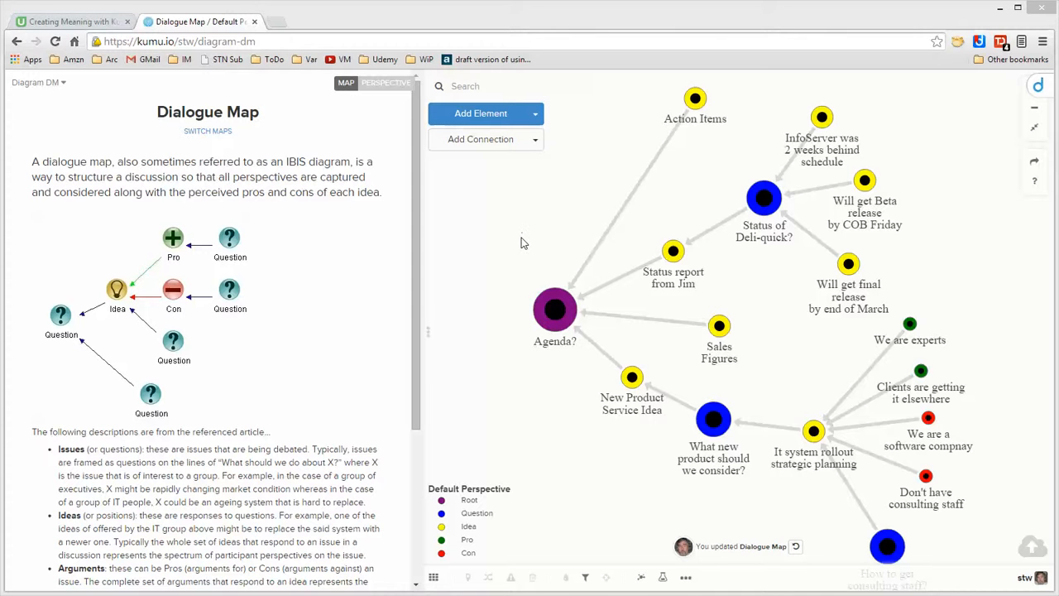
pyautogui.moveTo(576, 222)
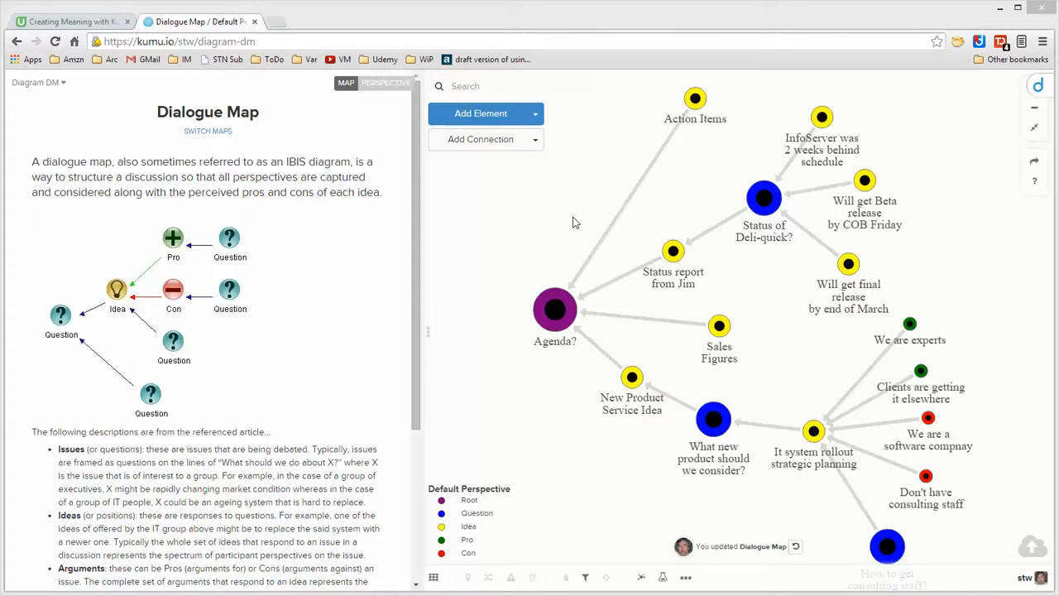
pyautogui.moveTo(523, 394)
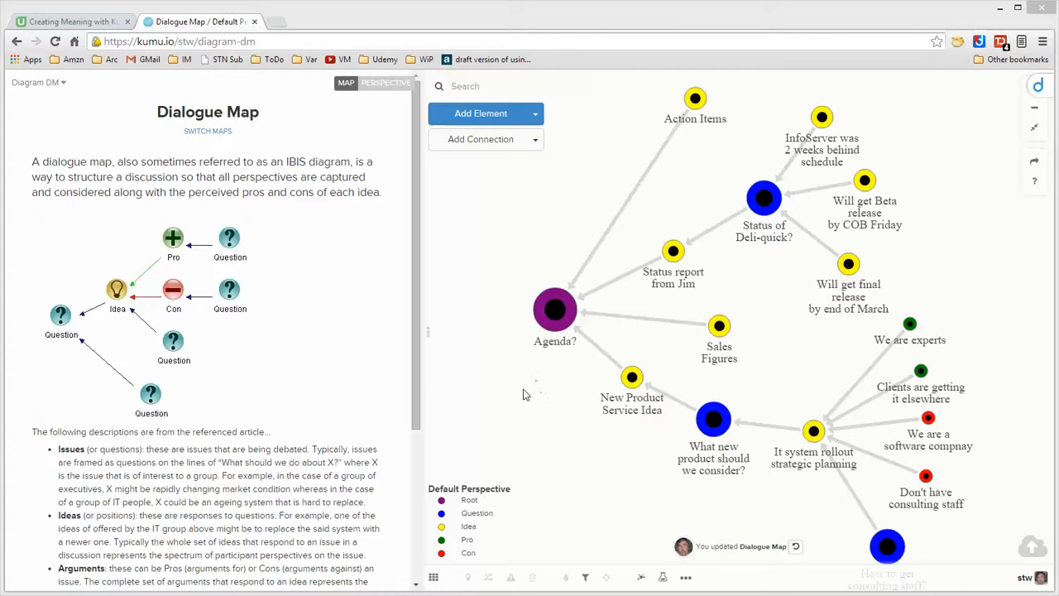
pyautogui.moveTo(550, 356)
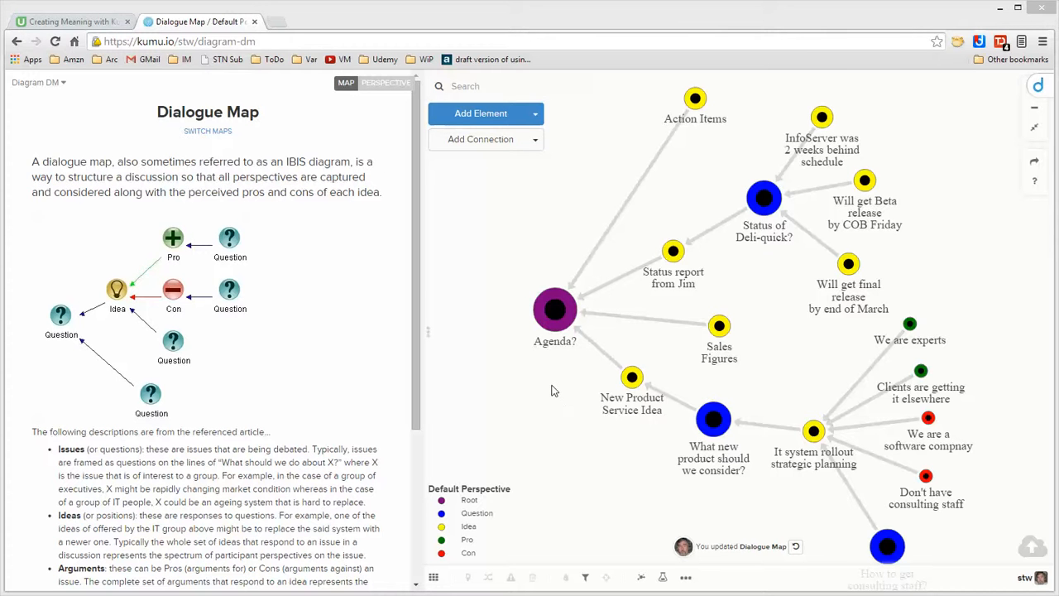
pyautogui.moveTo(561, 395)
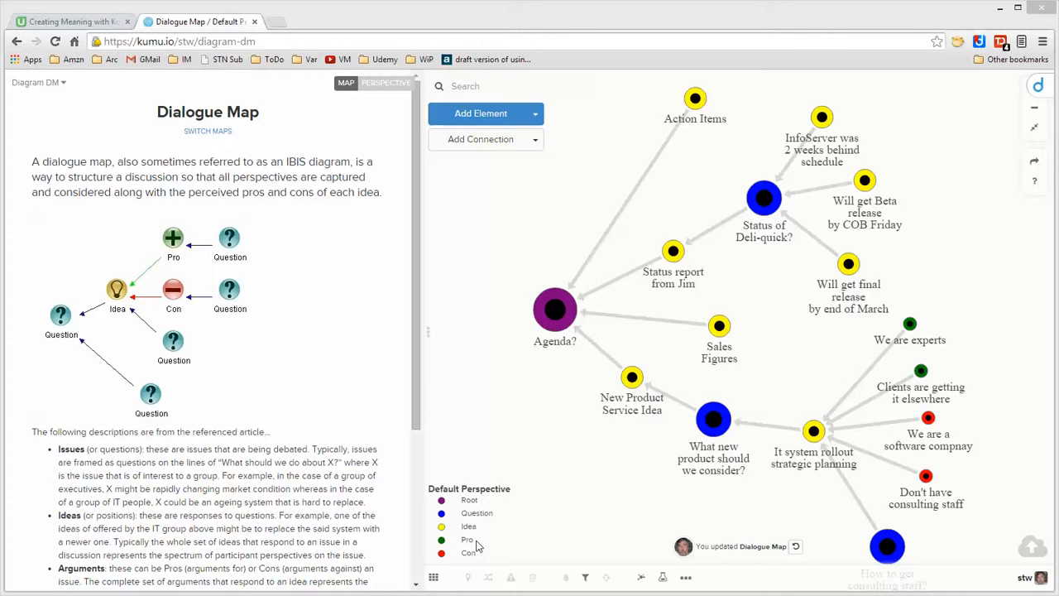
pyautogui.moveTo(509, 310)
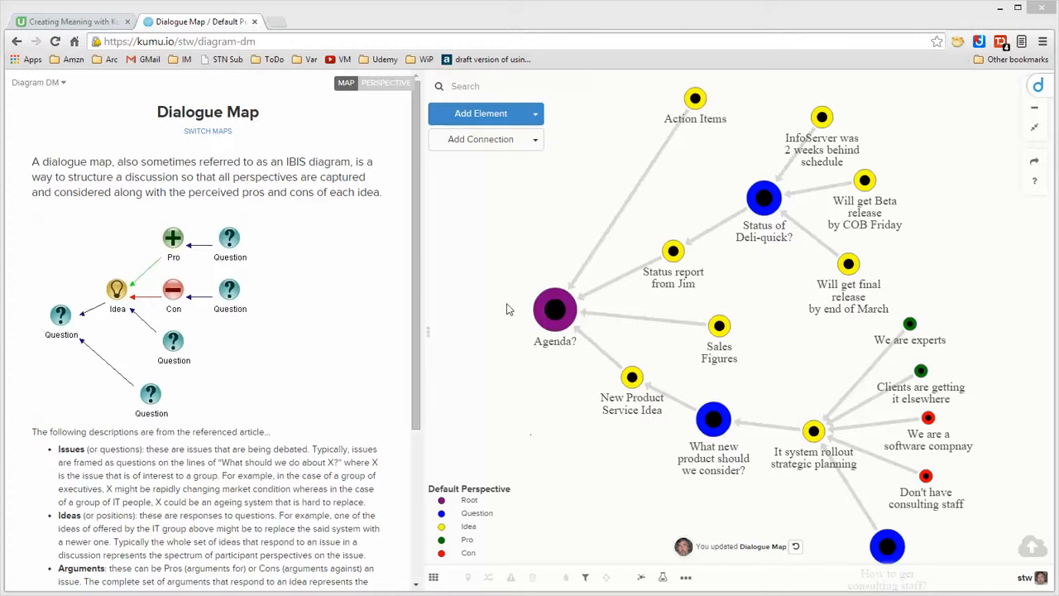
pyautogui.moveTo(486, 228)
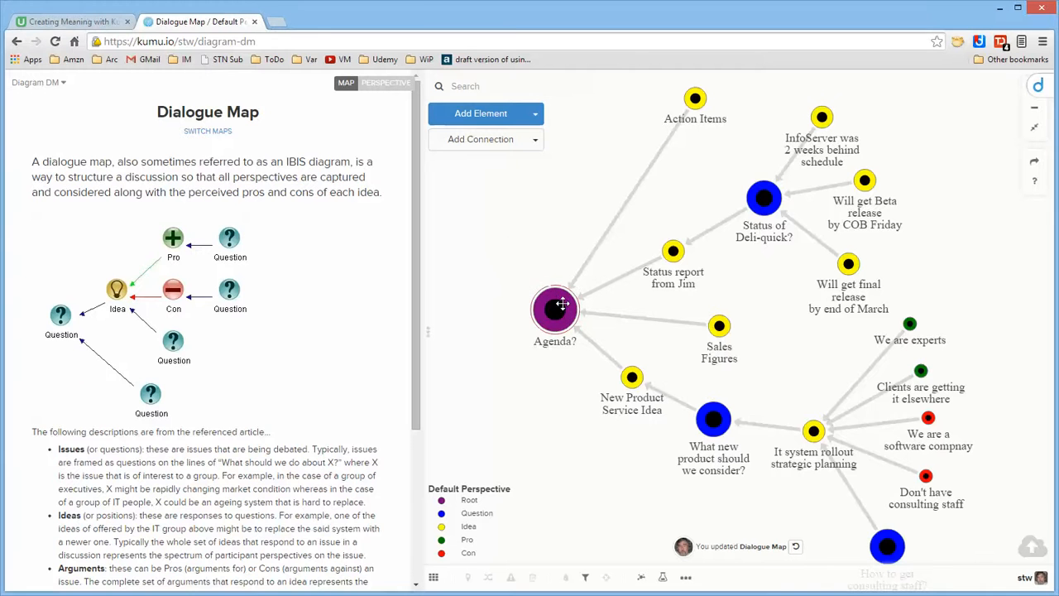
# Inspect Agenda? and Status report from Jim, then edit the type of 'Status of Deli-quick?'.
pyautogui.click(554, 309)
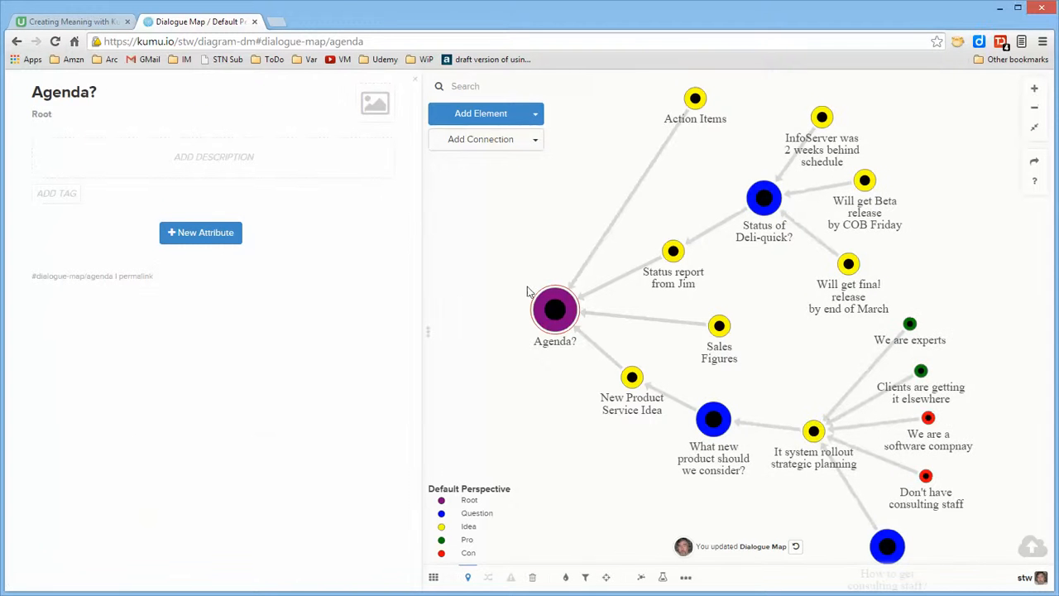
pyautogui.moveTo(566, 267)
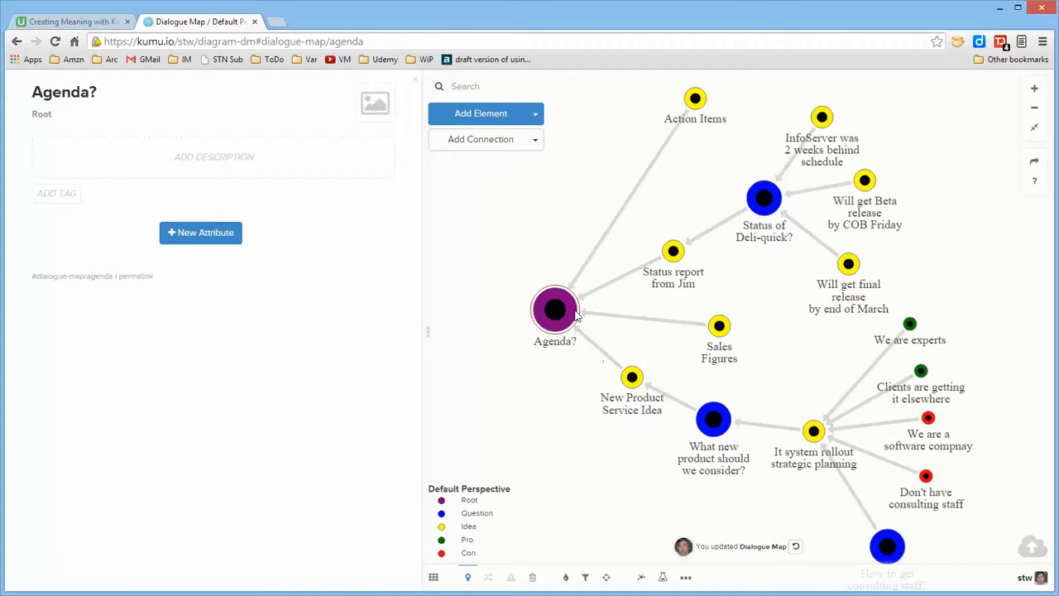
pyautogui.moveTo(685, 225)
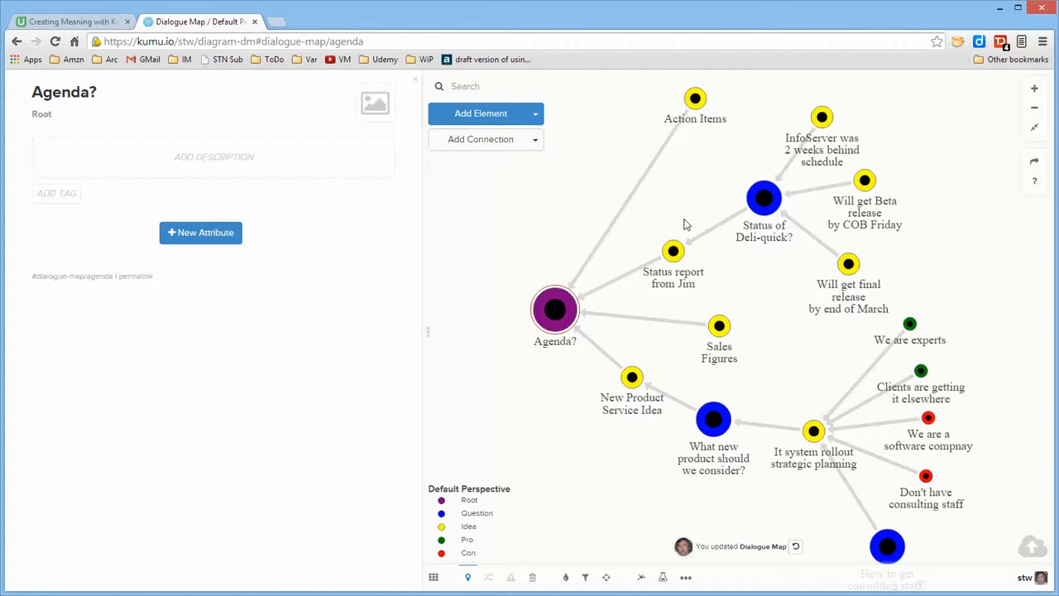
pyautogui.moveTo(925, 242)
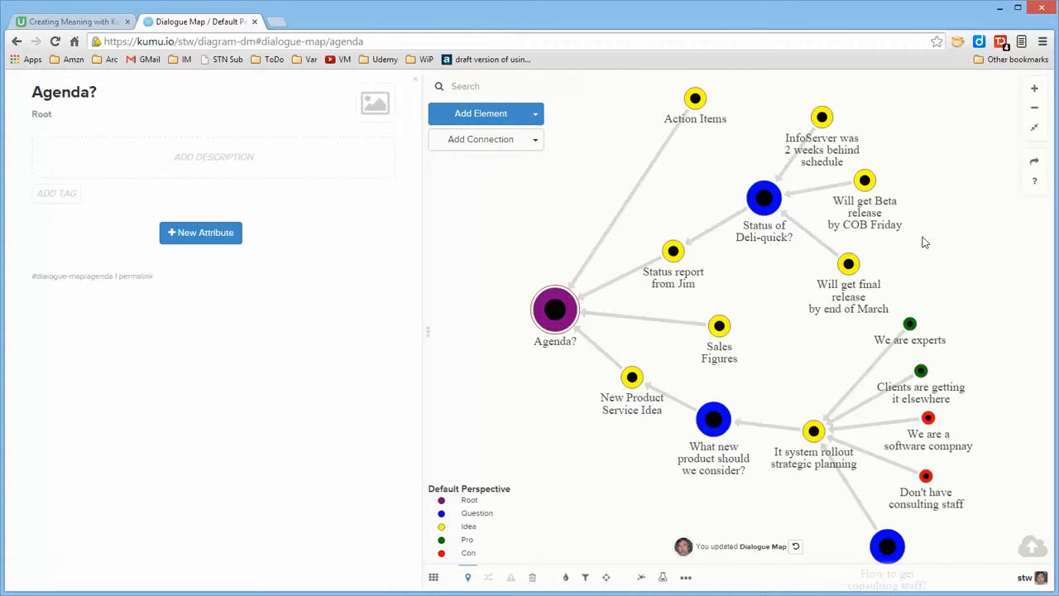
pyautogui.moveTo(765, 242)
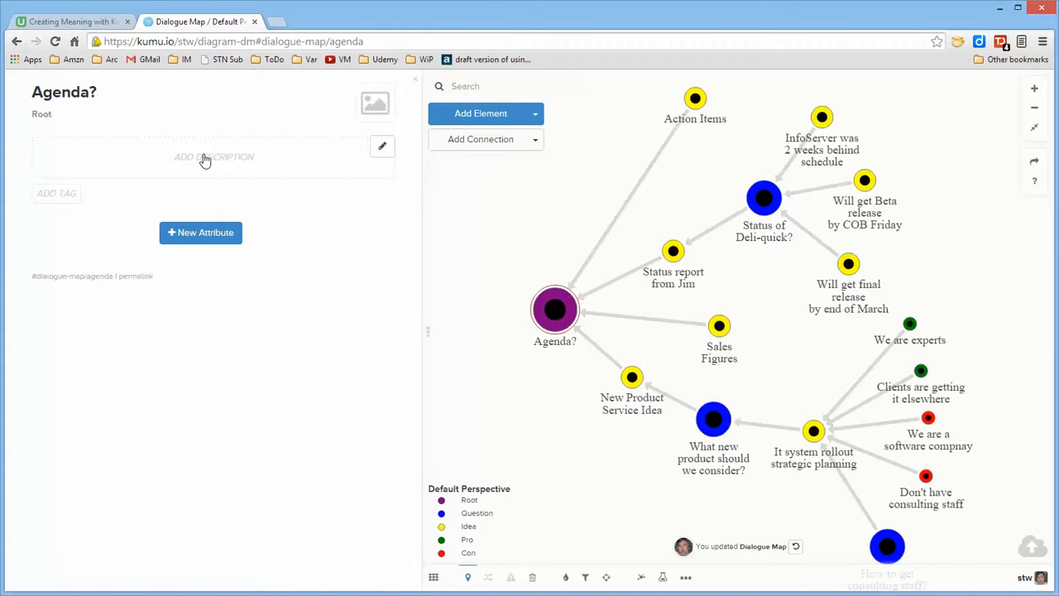
pyautogui.moveTo(718, 267)
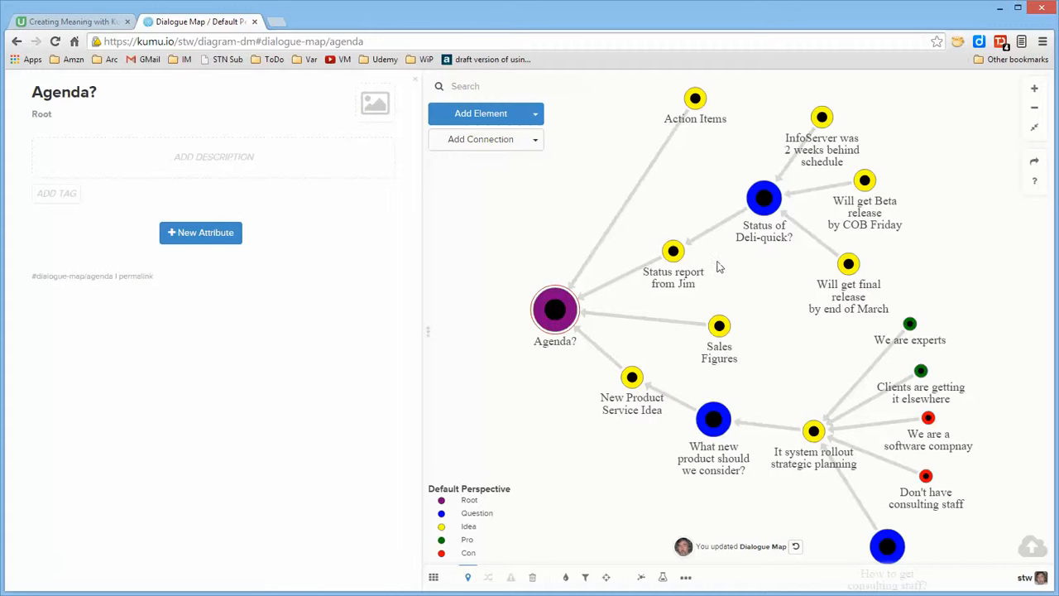
pyautogui.moveTo(611, 309)
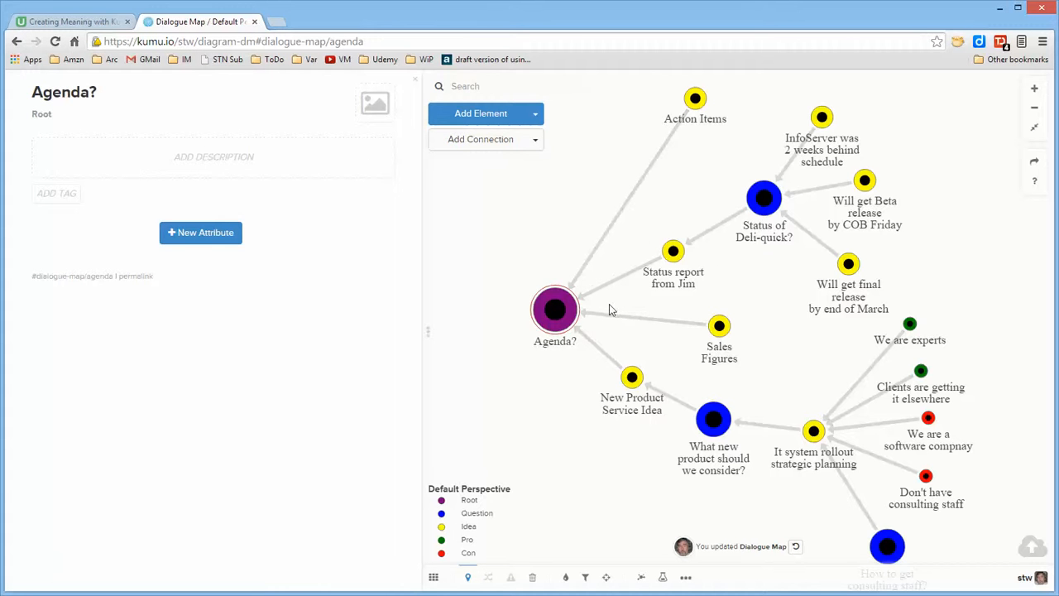
pyautogui.moveTo(20, 123)
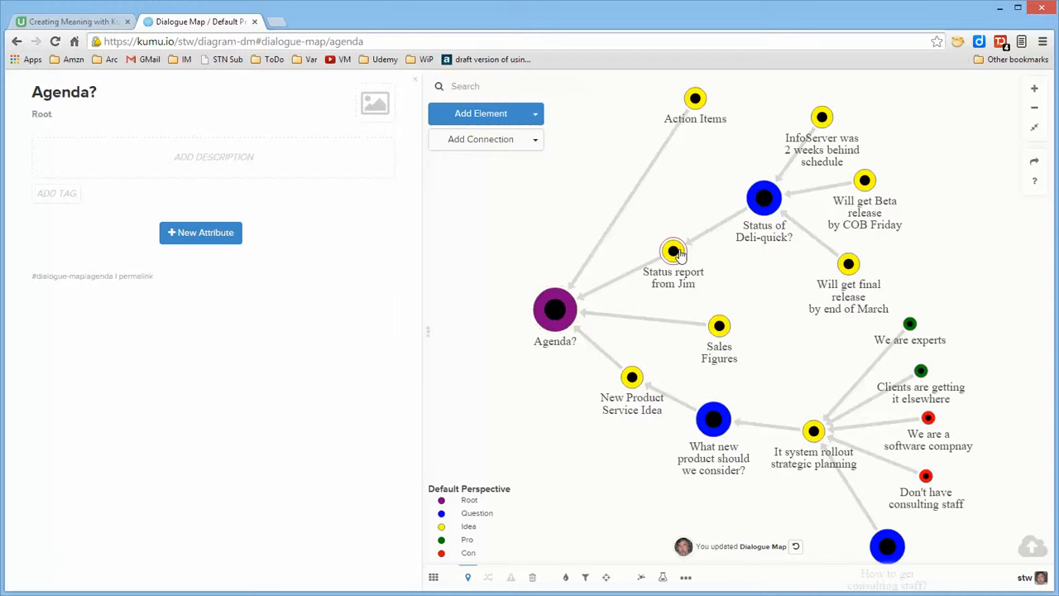
pyautogui.click(672, 252)
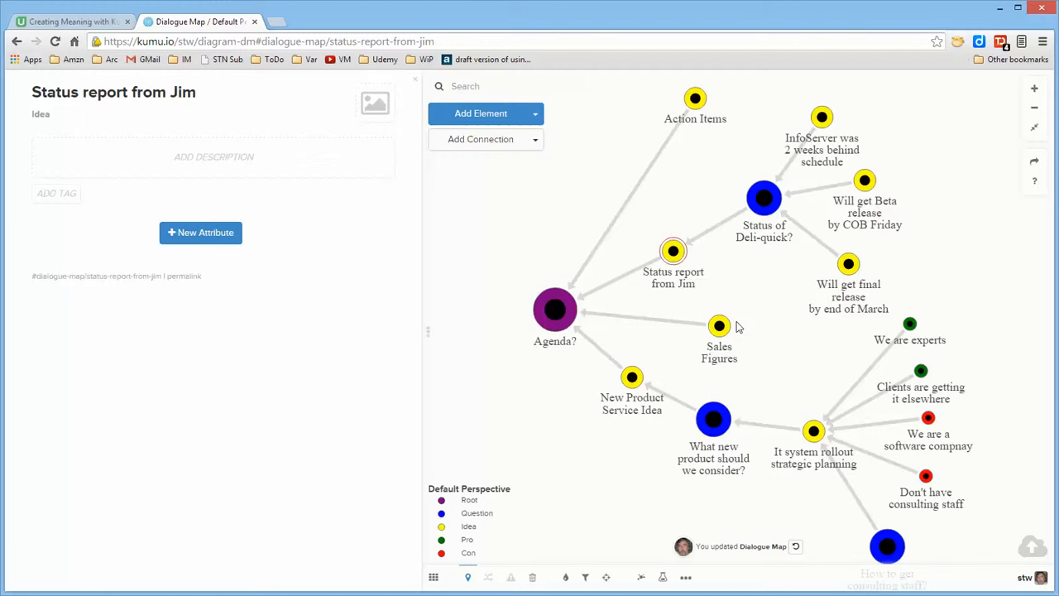
pyautogui.click(765, 197)
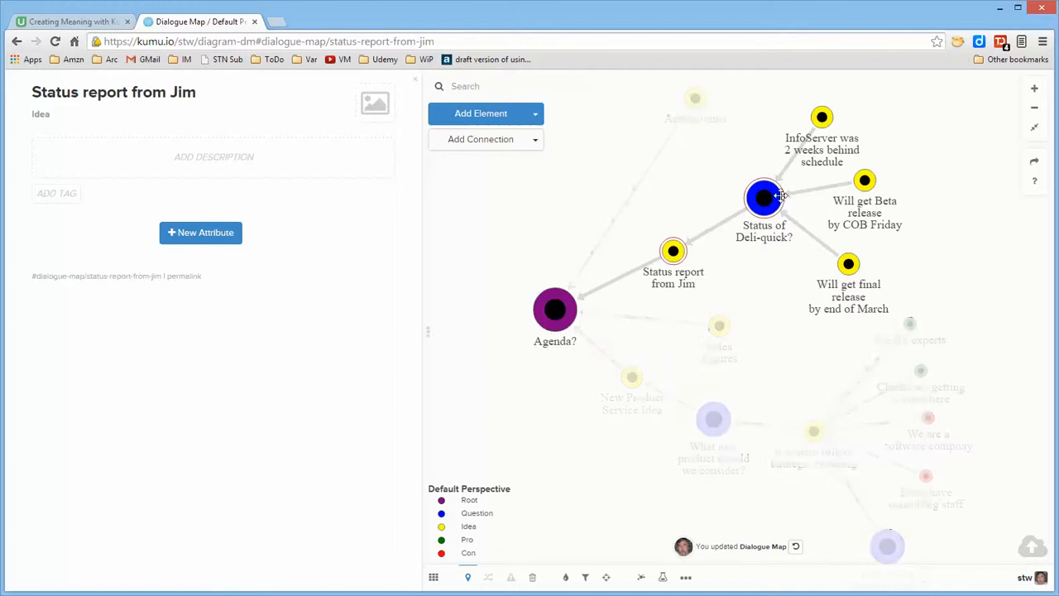
pyautogui.click(763, 199)
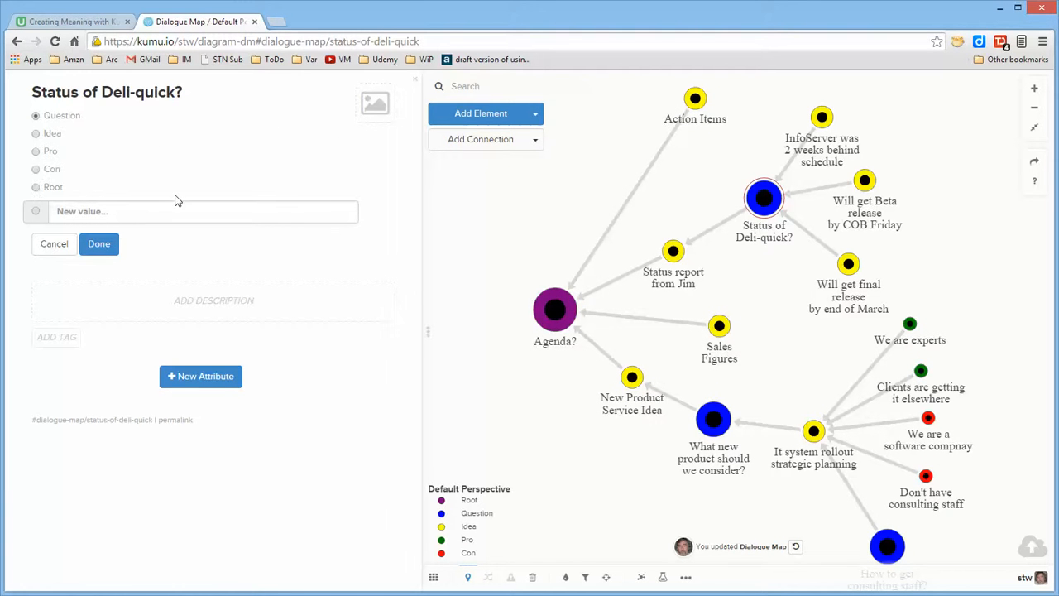
pyautogui.moveTo(371, 212)
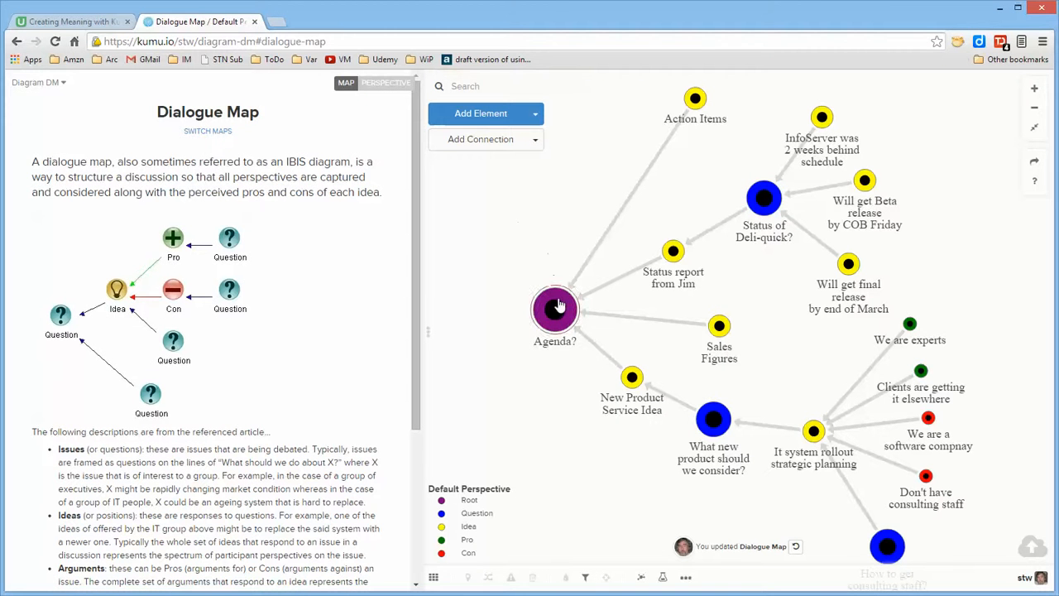
# Create the 'item' element linked from Agenda? and set its type to Idea.
pyautogui.click(480, 112)
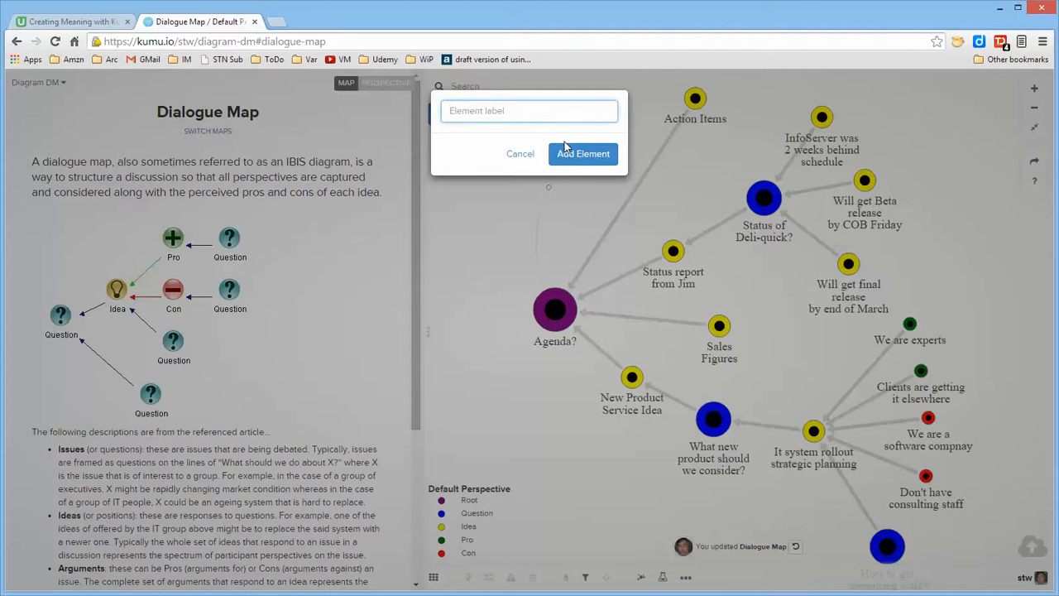
pyautogui.click(583, 152)
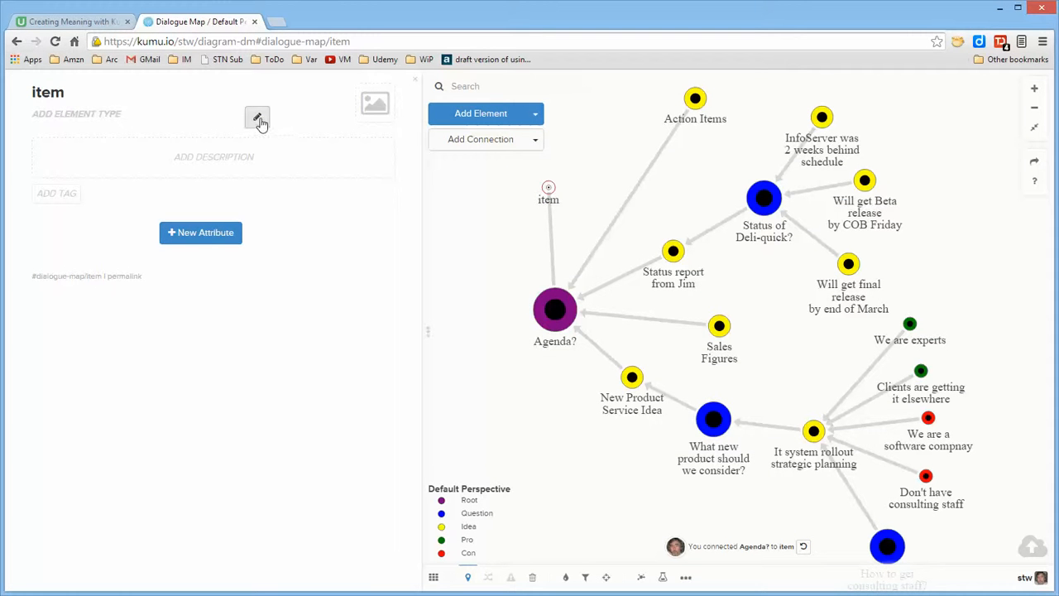
pyautogui.click(258, 118)
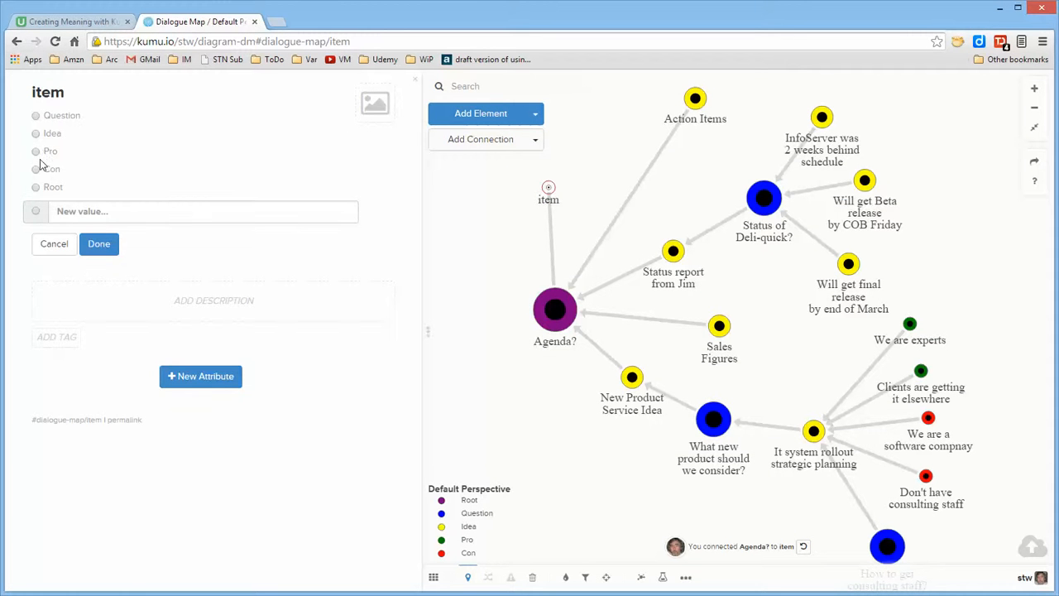
pyautogui.click(36, 133)
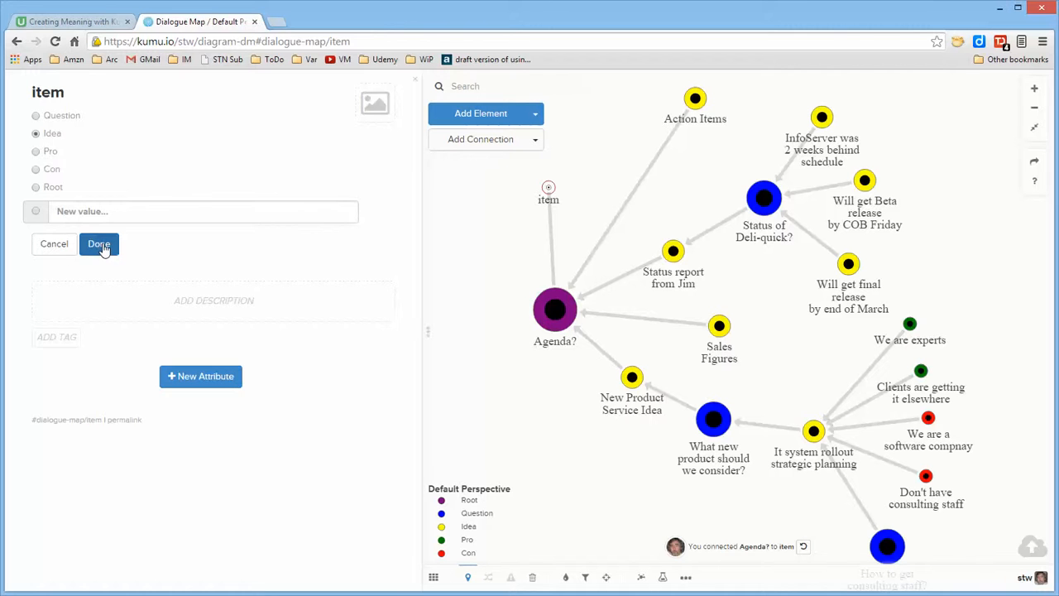
pyautogui.click(99, 244)
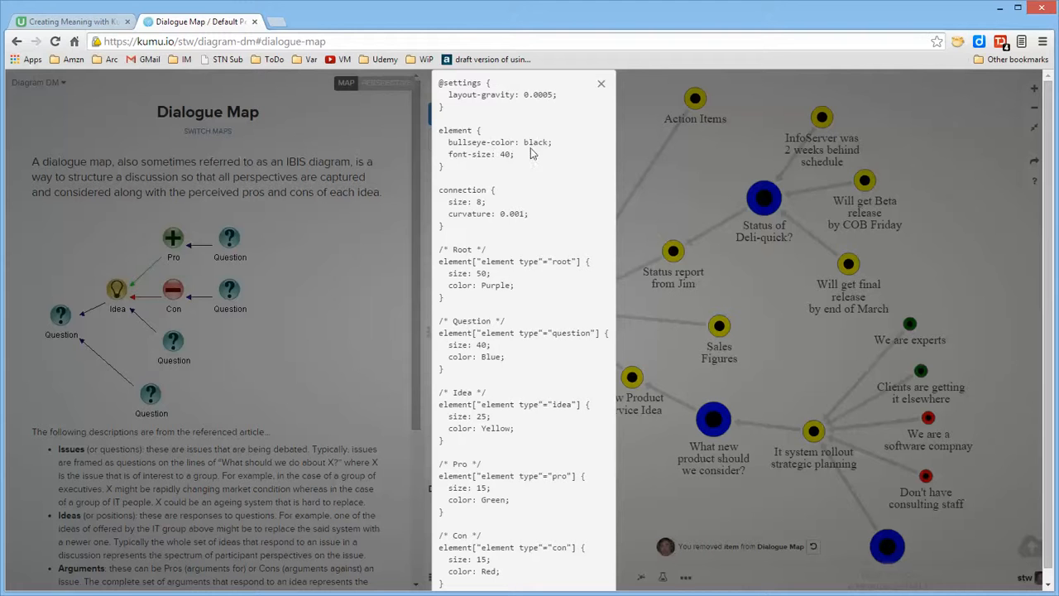
pyautogui.moveTo(483, 164)
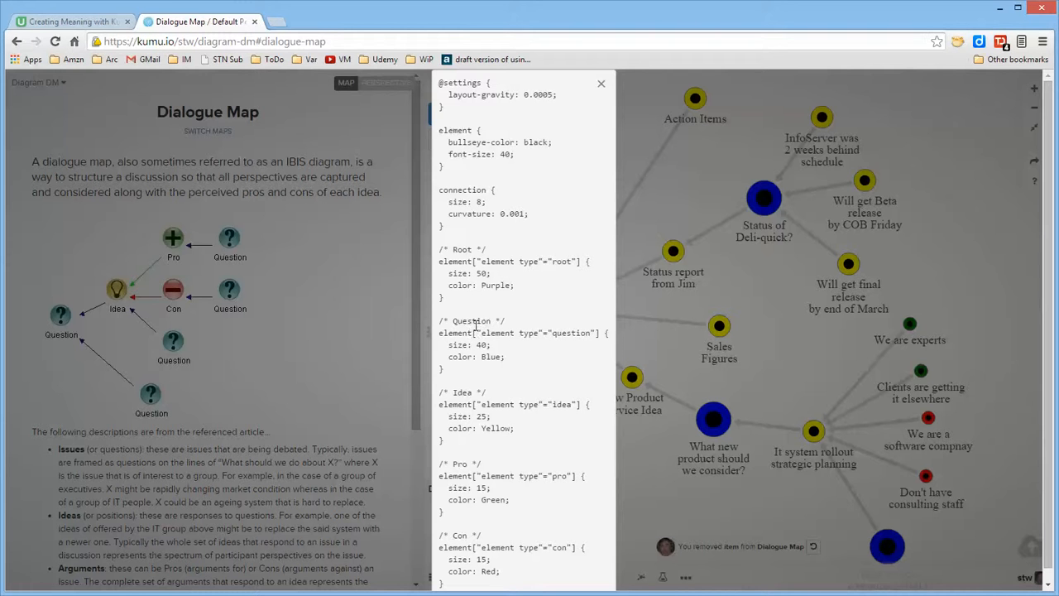
pyautogui.moveTo(546, 372)
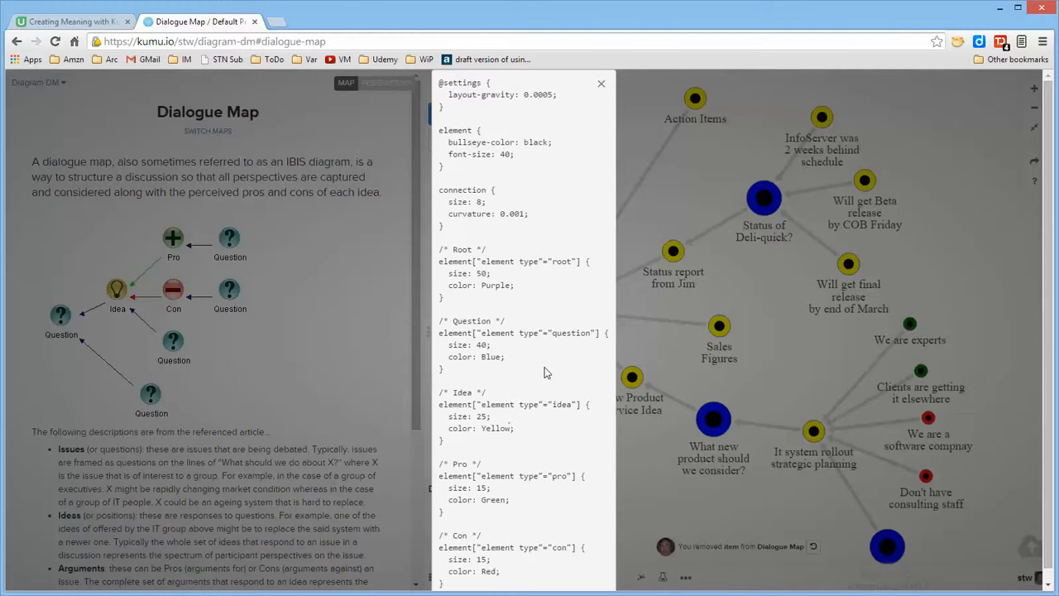
pyautogui.moveTo(538, 321)
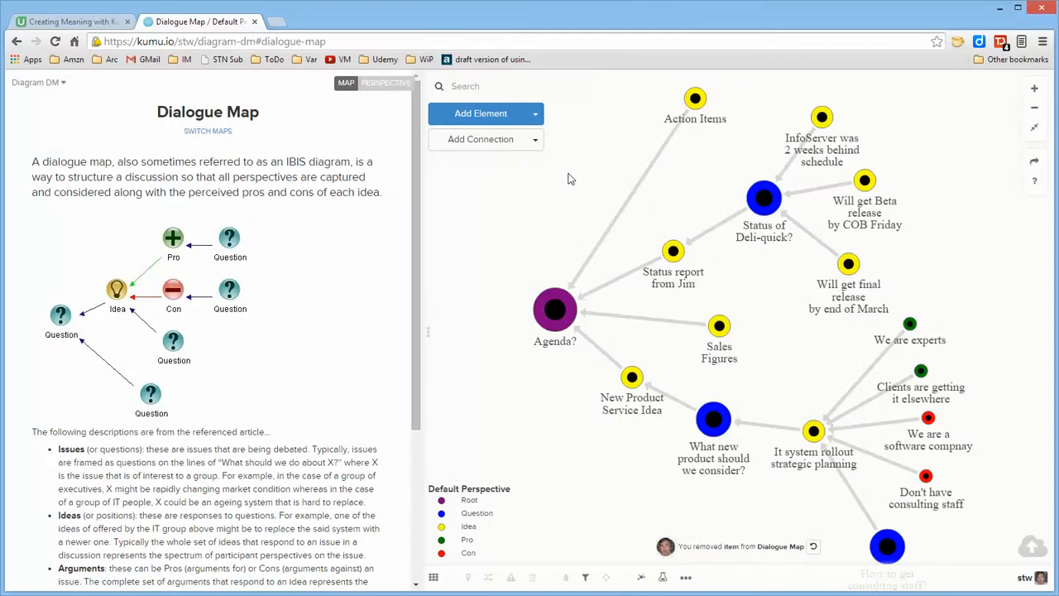
pyautogui.moveTo(506, 219)
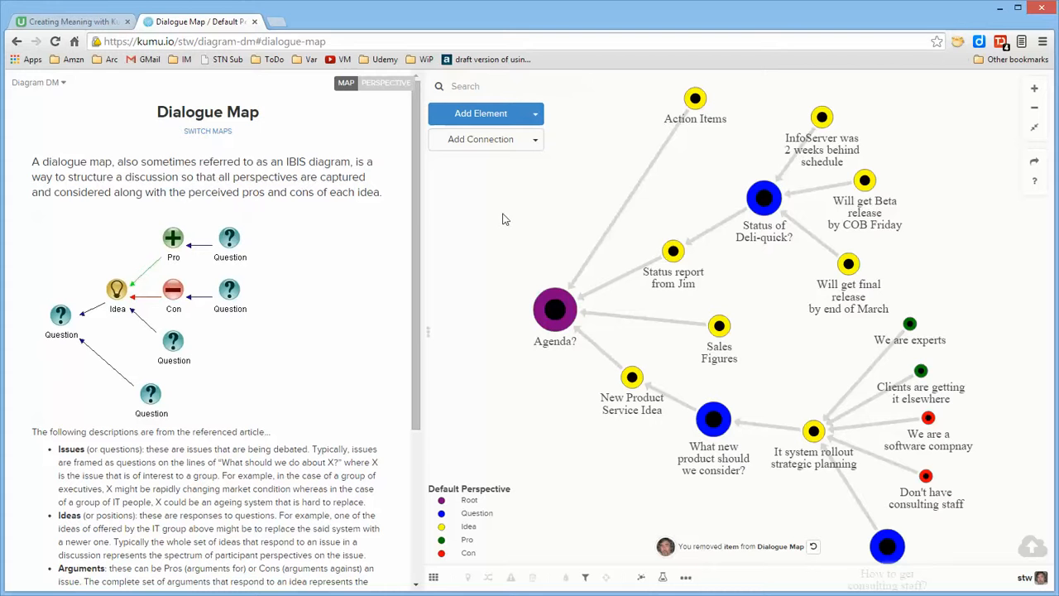
pyautogui.moveTo(514, 230)
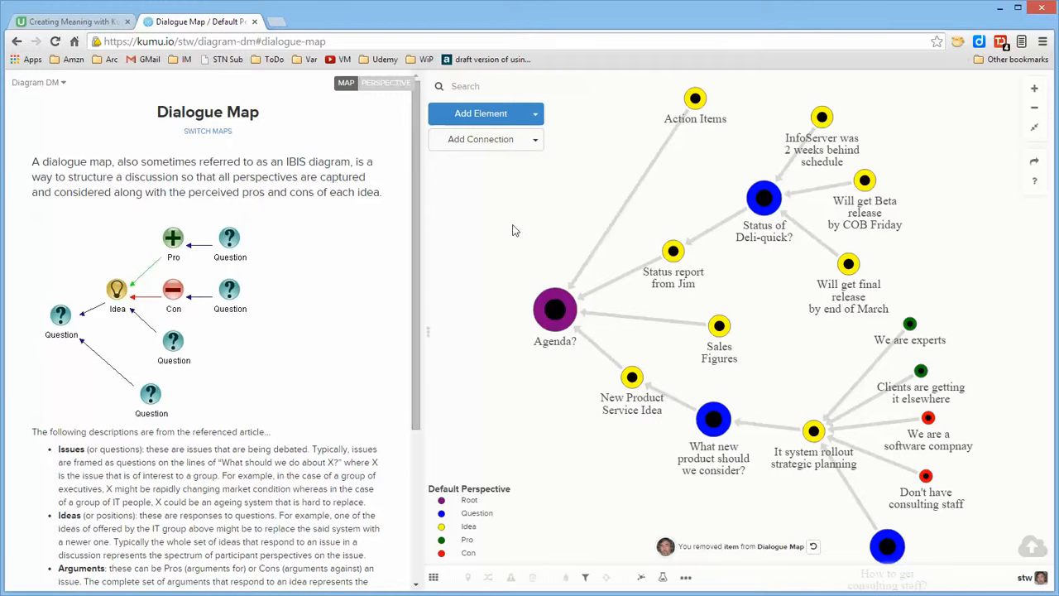
pyautogui.moveTo(580, 354)
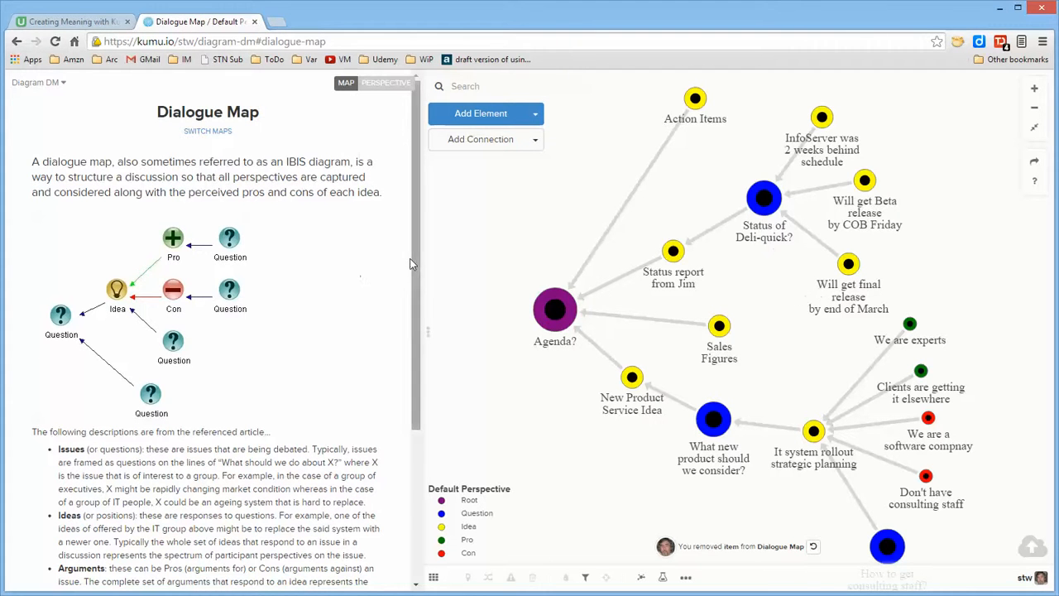
pyautogui.scroll(-3)
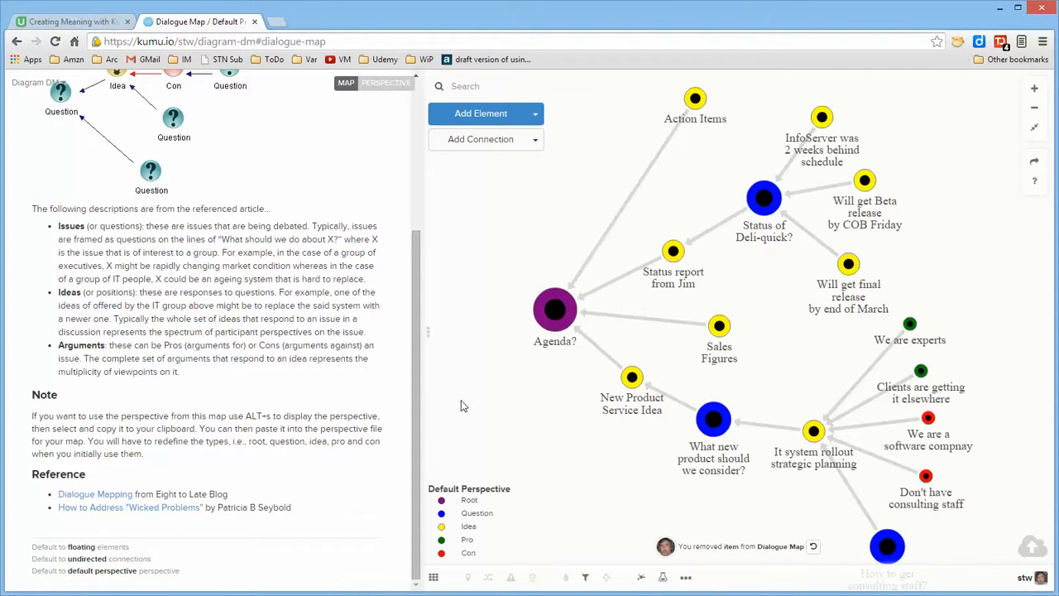
pyautogui.moveTo(472, 389)
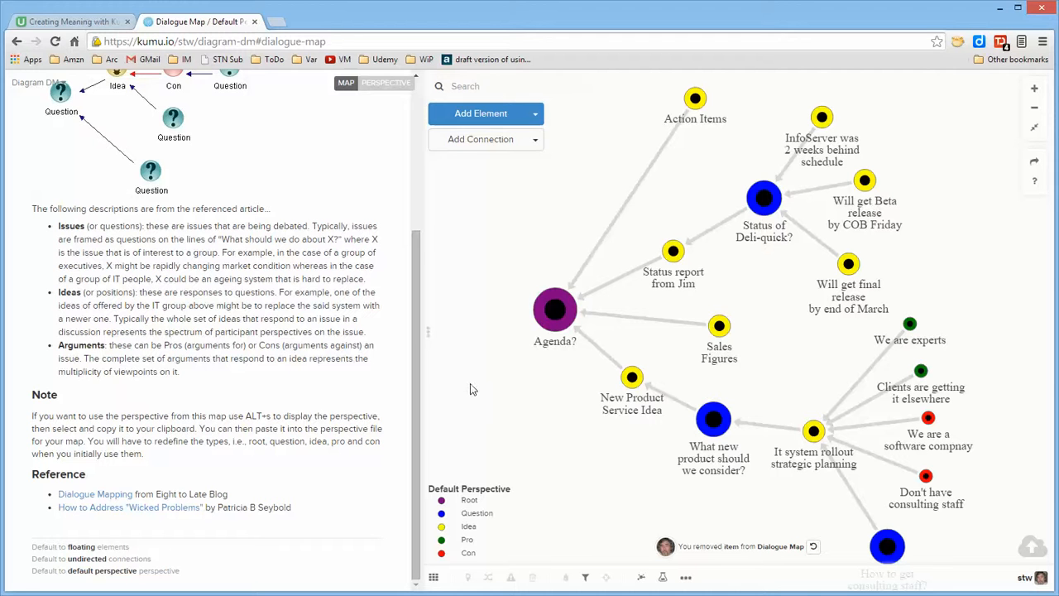
pyautogui.moveTo(143, 514)
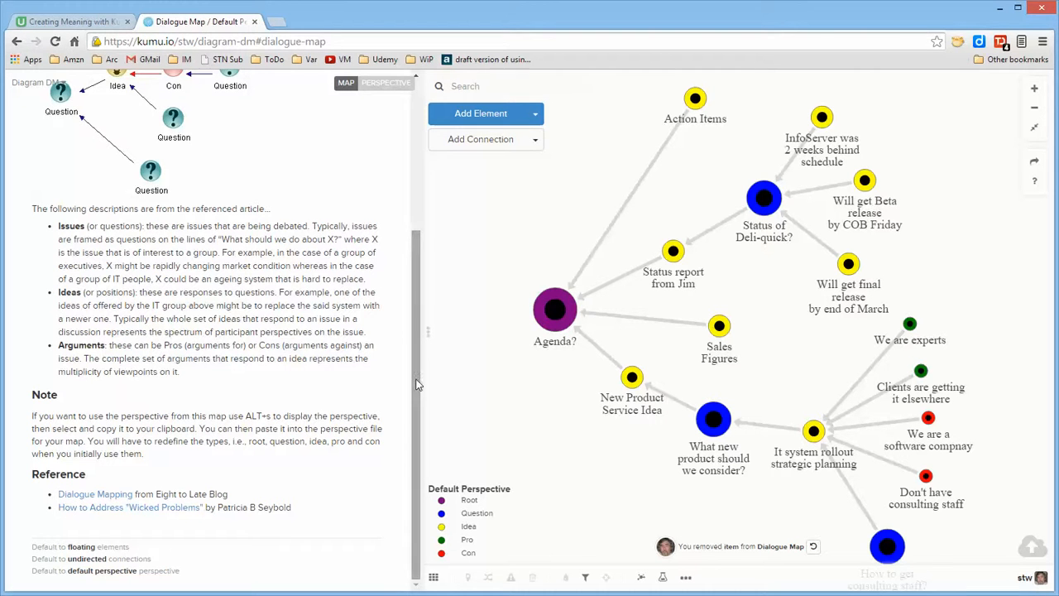
pyautogui.moveTo(408, 349)
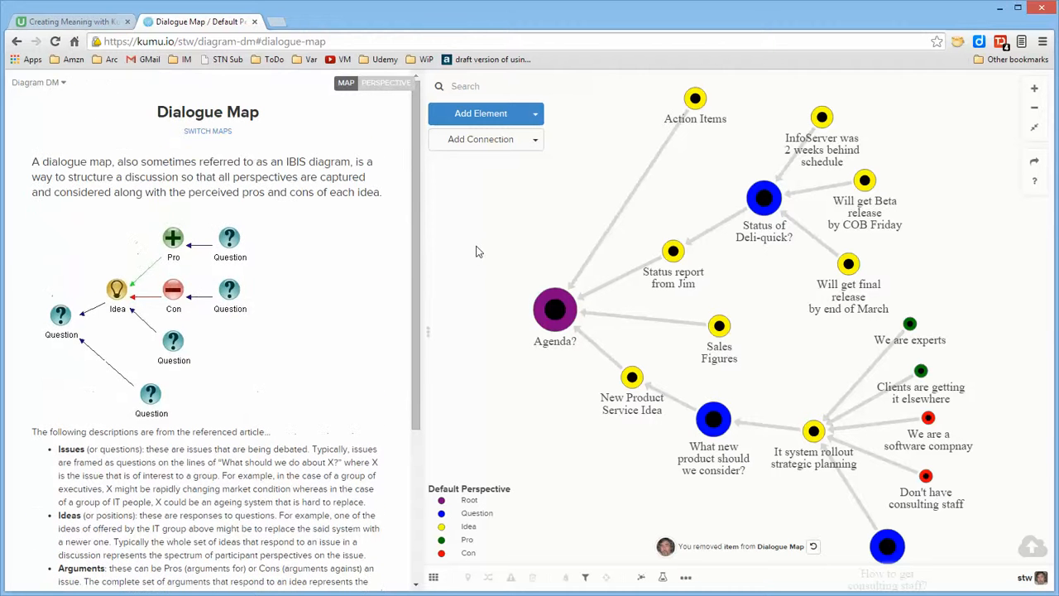
pyautogui.moveTo(484, 245)
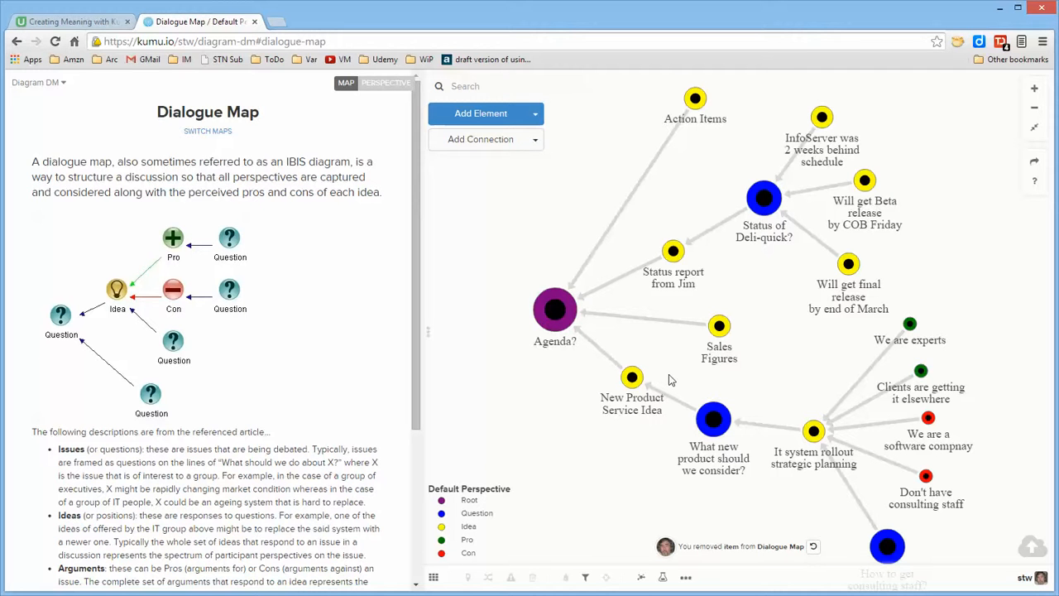
pyautogui.moveTo(709, 113)
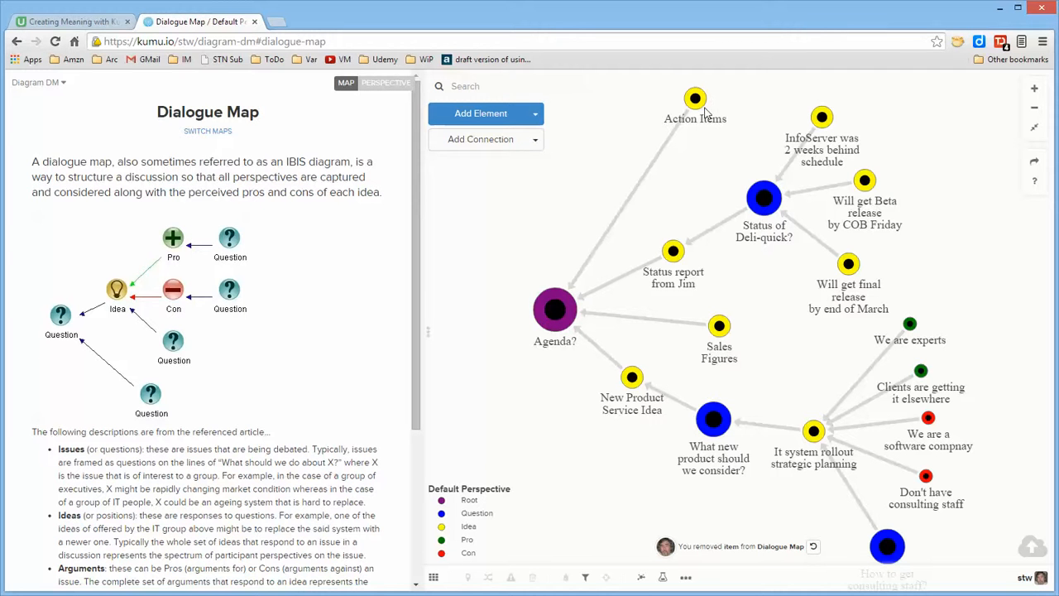
pyautogui.moveTo(684, 377)
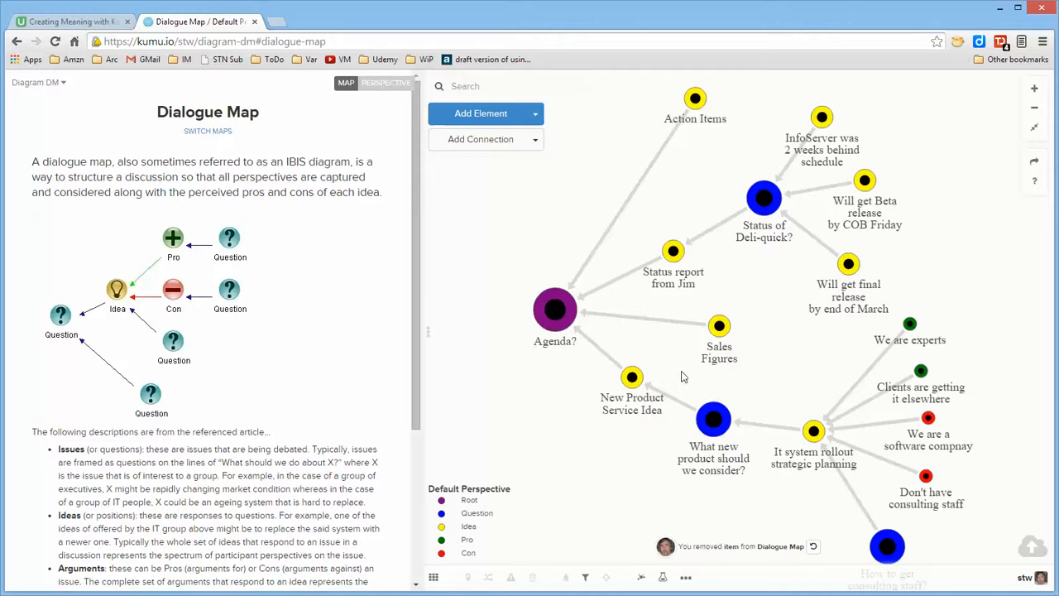
pyautogui.moveTo(699, 268)
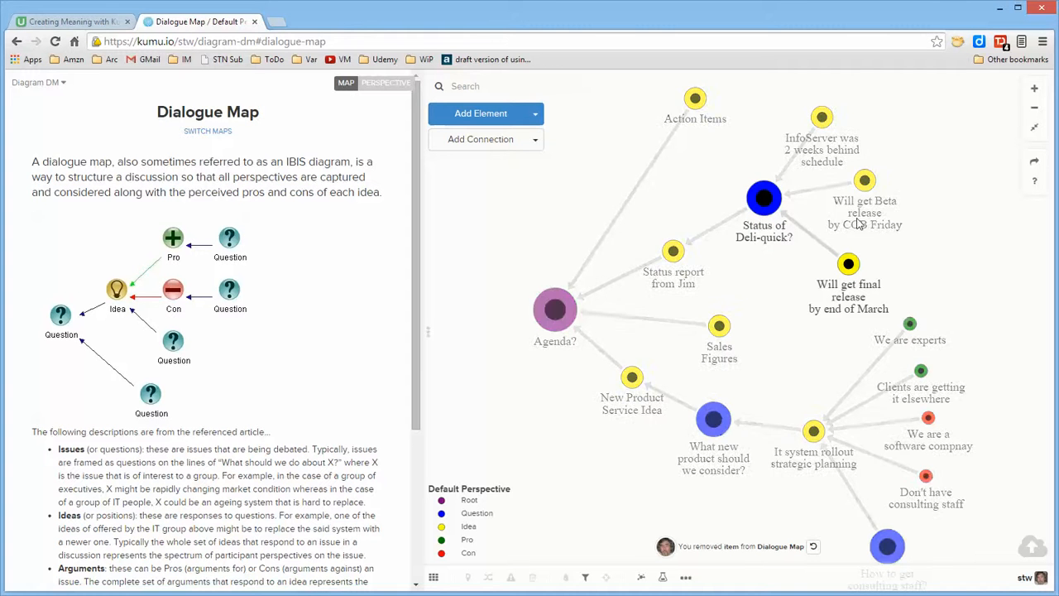
# Unfocus the map and nudge 'How to get consulting staff?' upward a little.
pyautogui.click(765, 199)
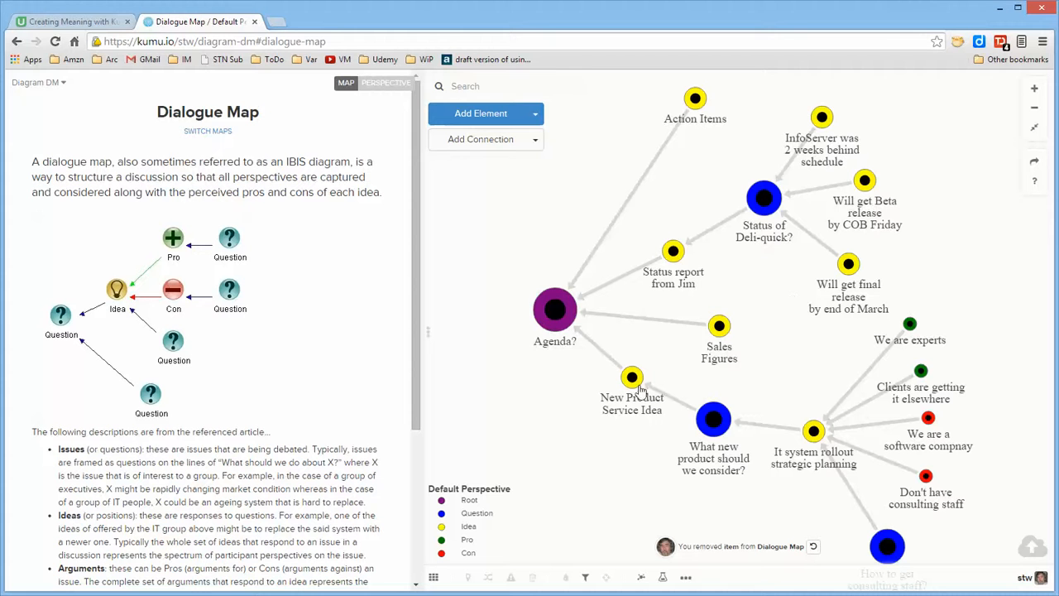
pyautogui.click(714, 420)
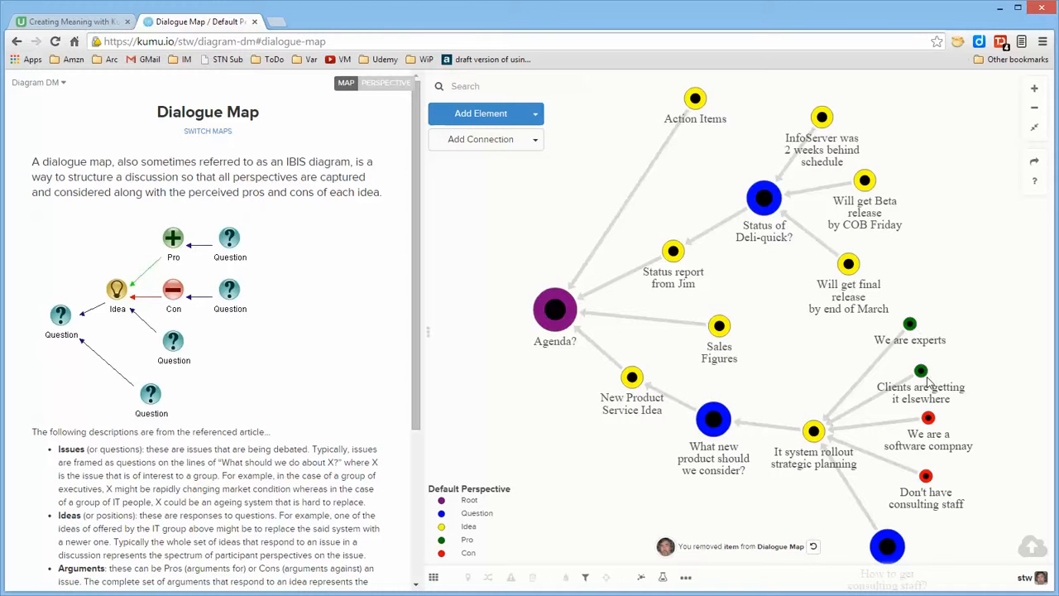
pyautogui.moveTo(919, 525)
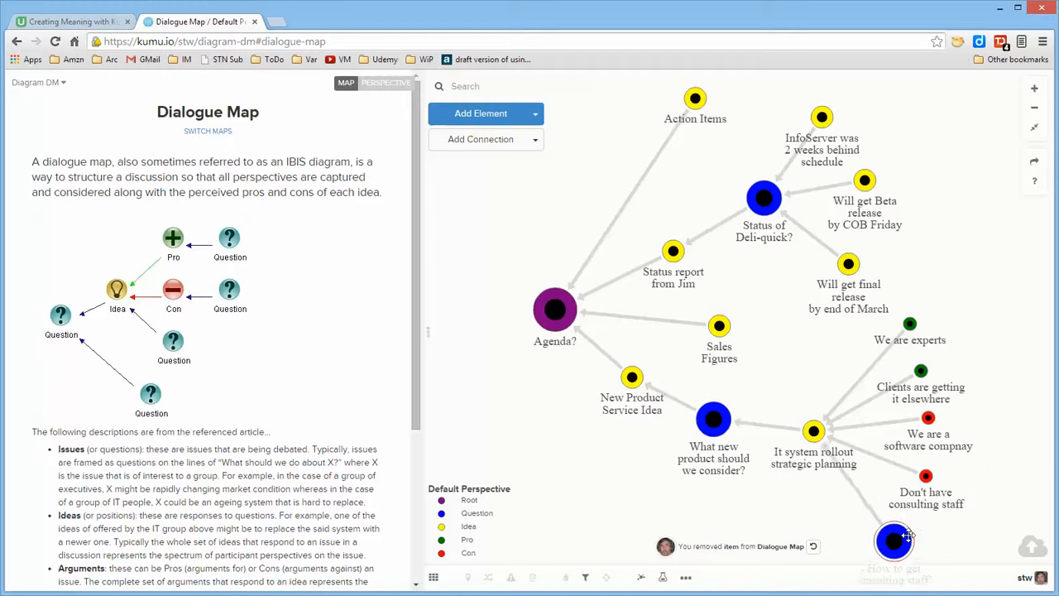
pyautogui.moveTo(893, 539); pyautogui.dragTo(907, 488)
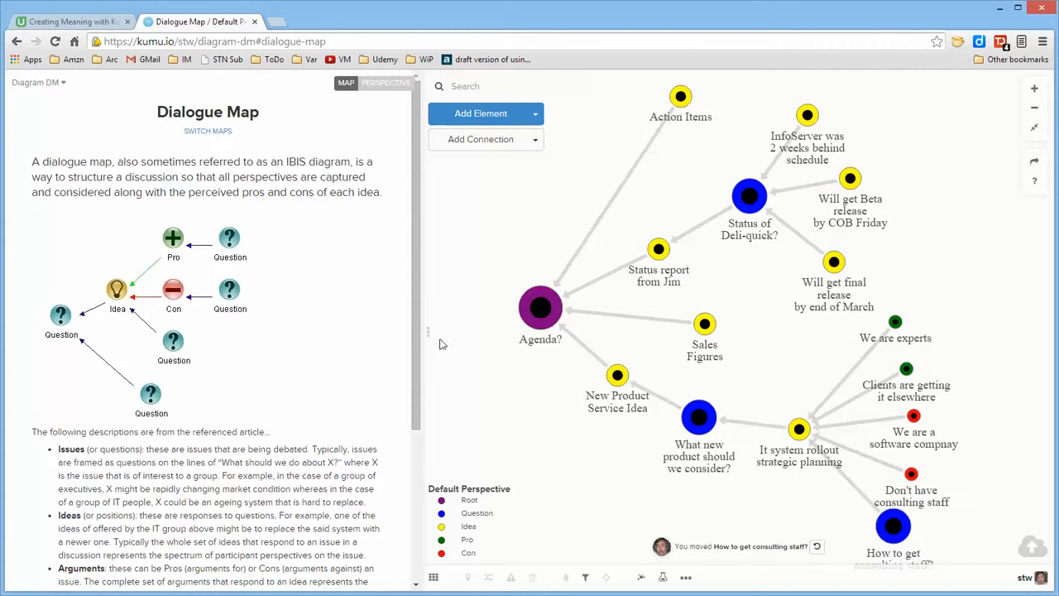
pyautogui.scroll(-3)
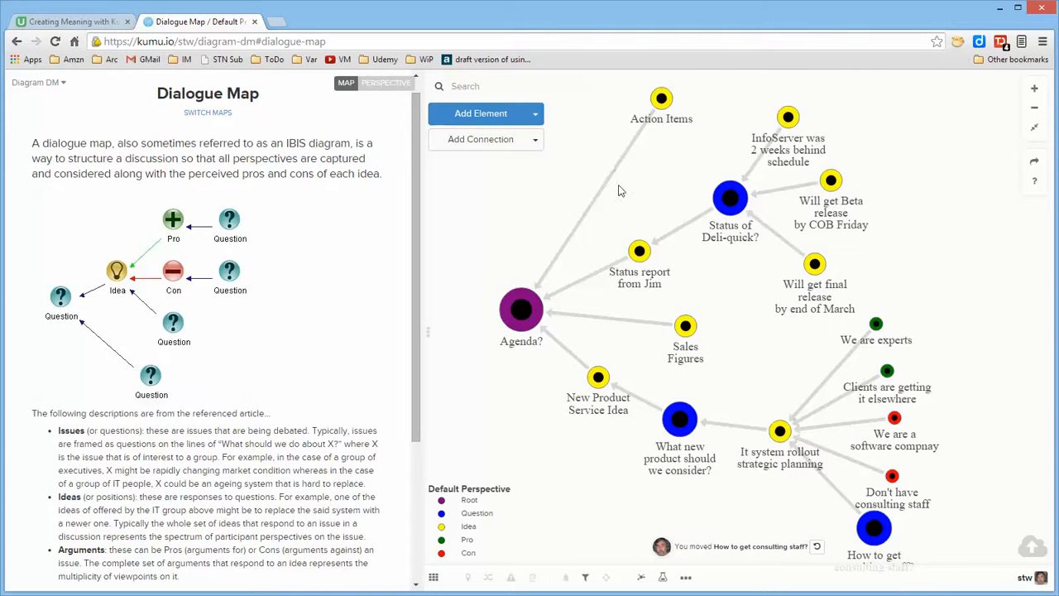
pyautogui.moveTo(556, 266)
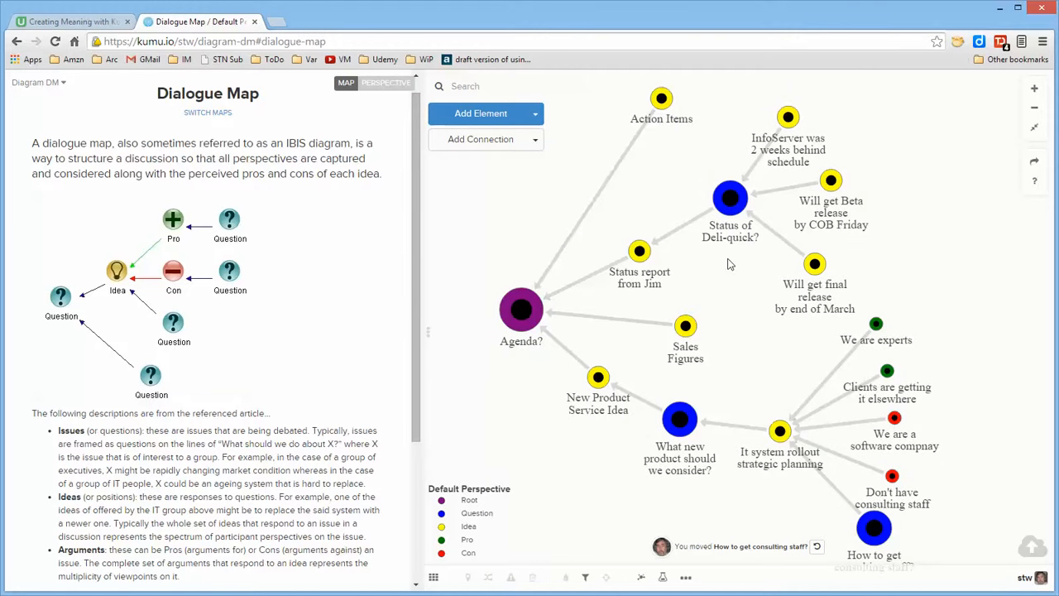
pyautogui.moveTo(722, 292)
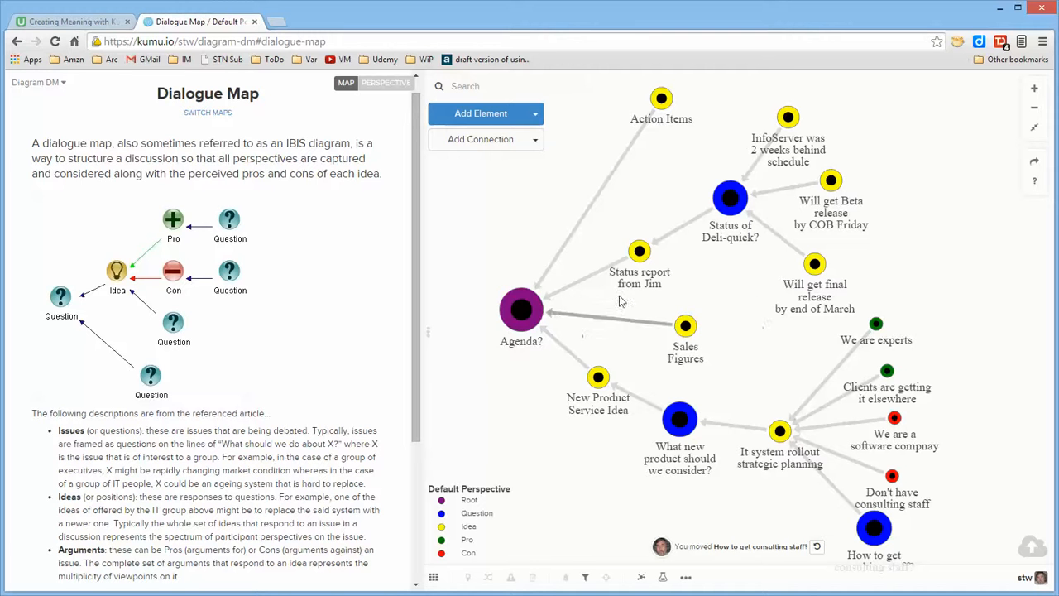
pyautogui.moveTo(685, 268)
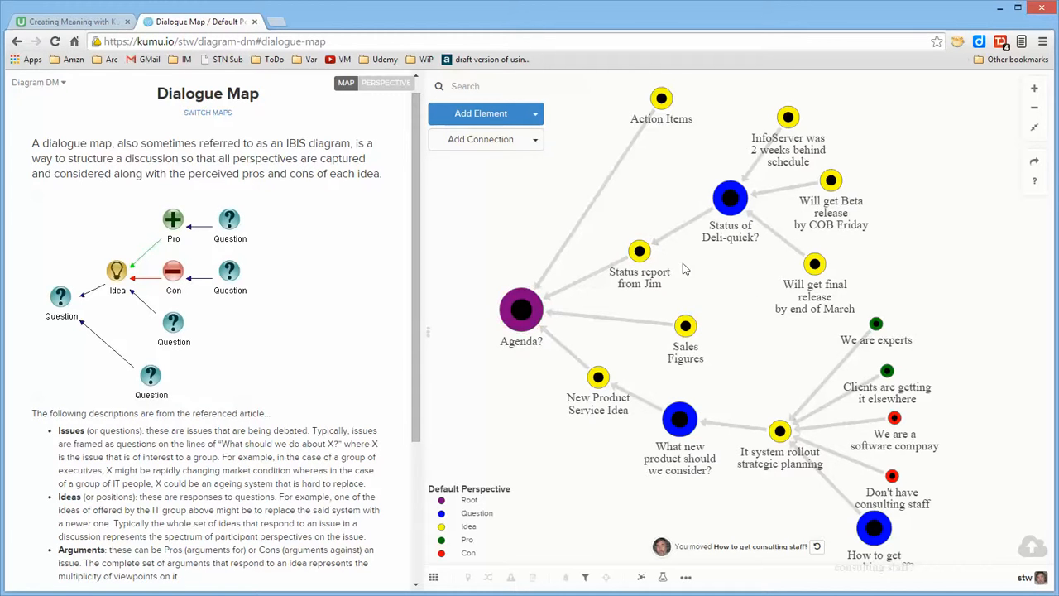
pyautogui.moveTo(731, 284)
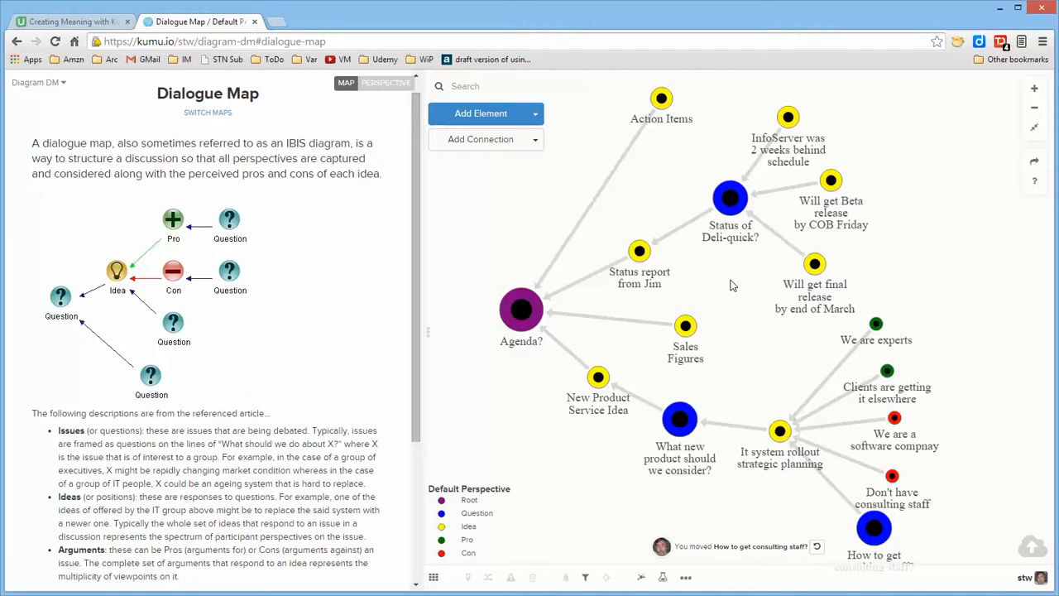